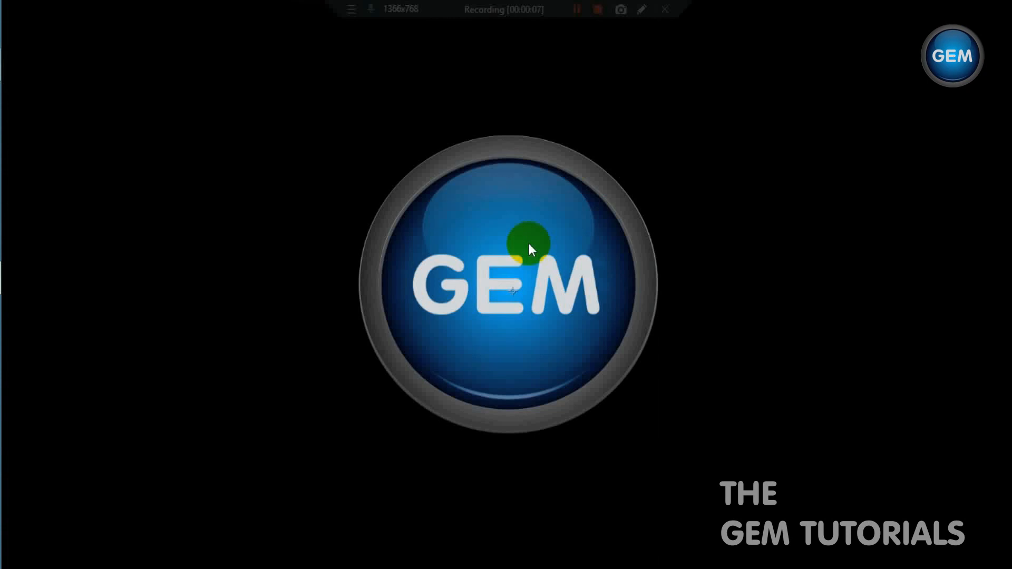
pyautogui.moveTo(5, 288)
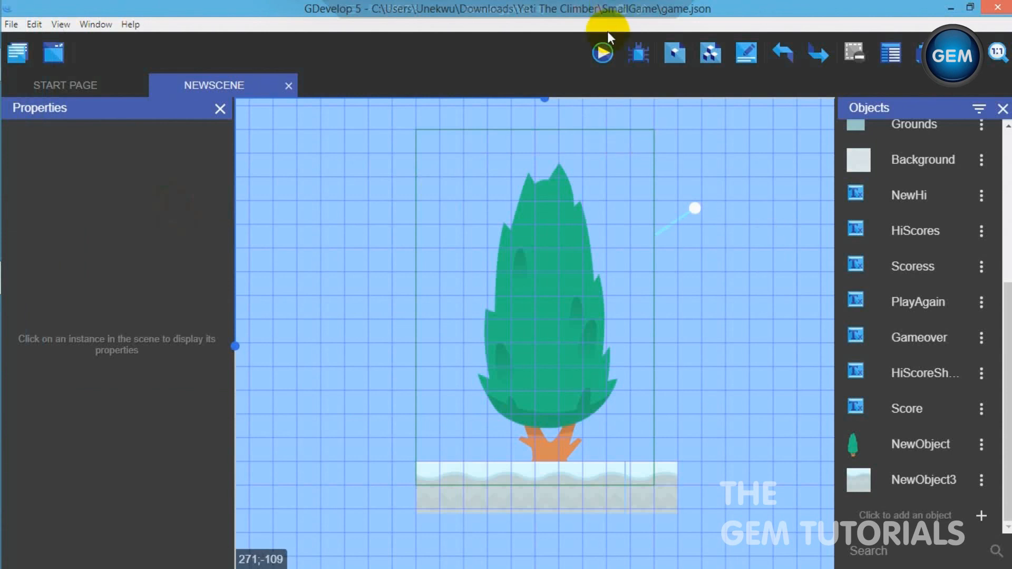
# Launch a preview of the Yeti The Climber scene showing the tree over snowy ground
pyautogui.click(602, 53)
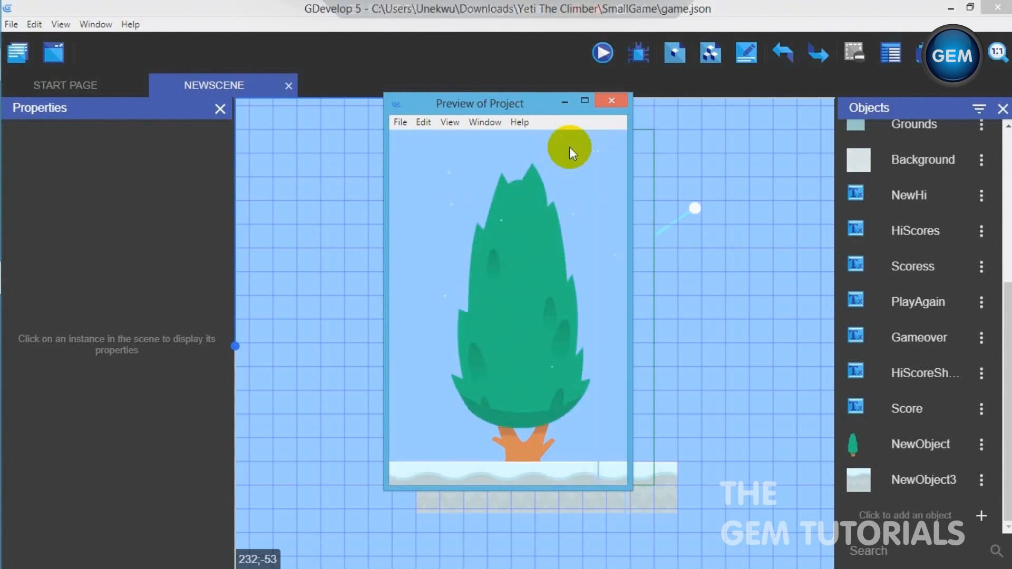
pyautogui.moveTo(620, 158)
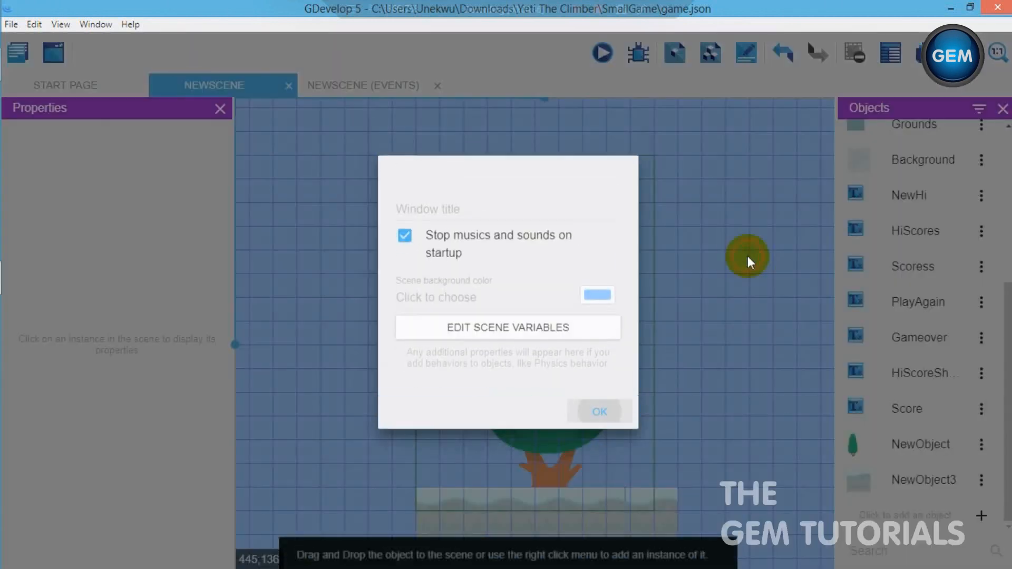
pyautogui.click(597, 295)
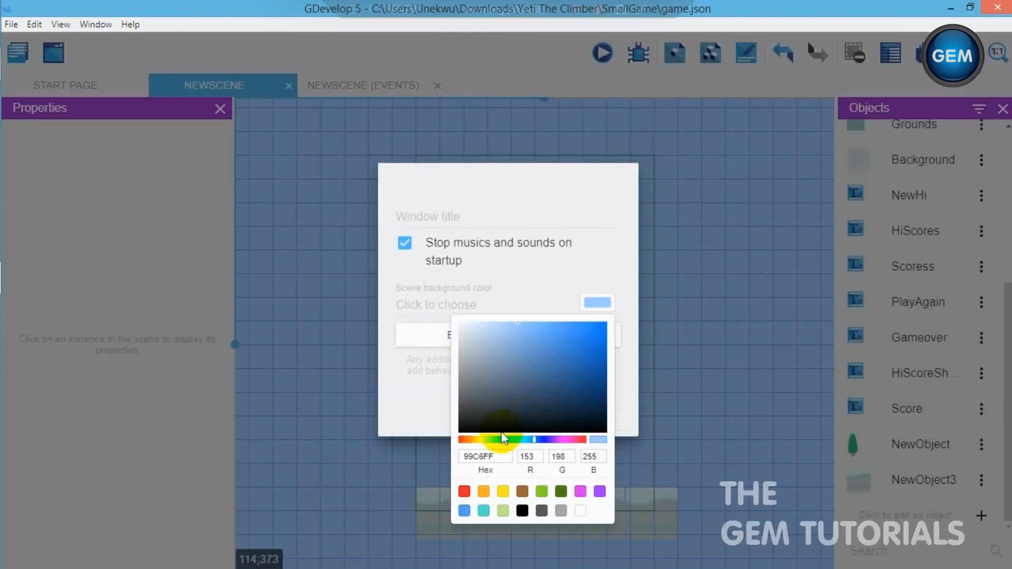
pyautogui.click(485, 457)
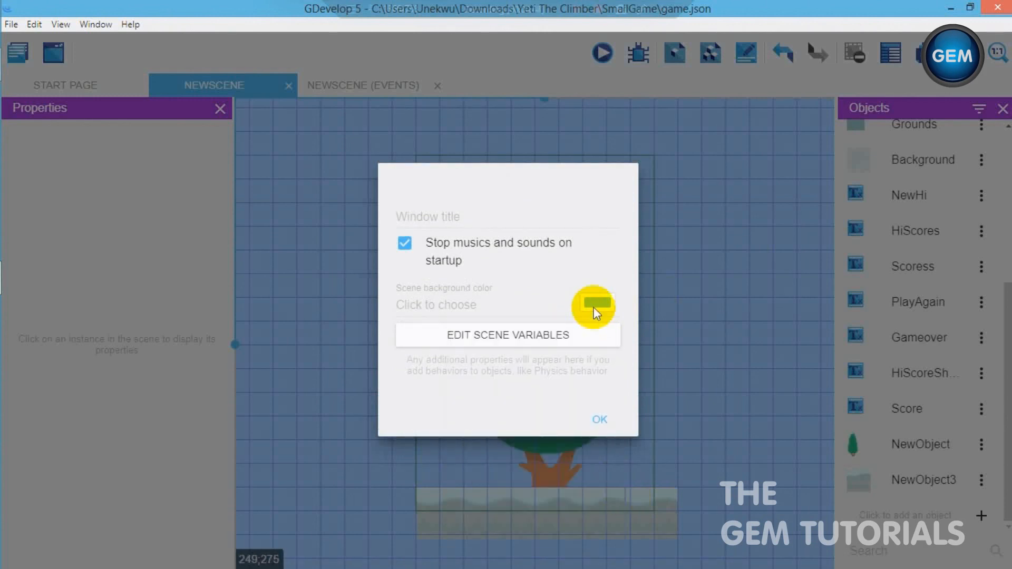
pyautogui.click(599, 419)
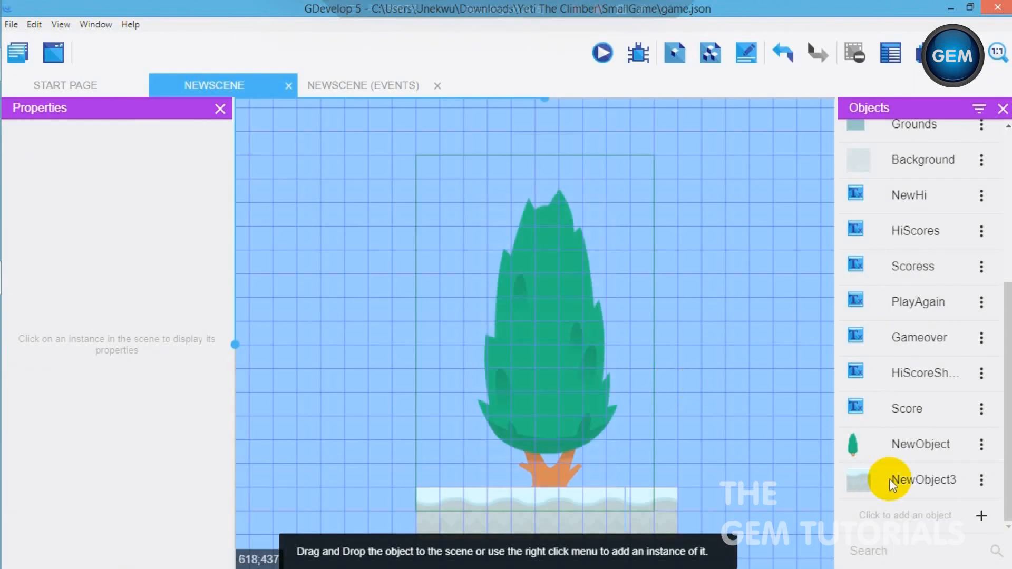
# Add a new Particles emitter object named 'snow'
pyautogui.click(905, 515)
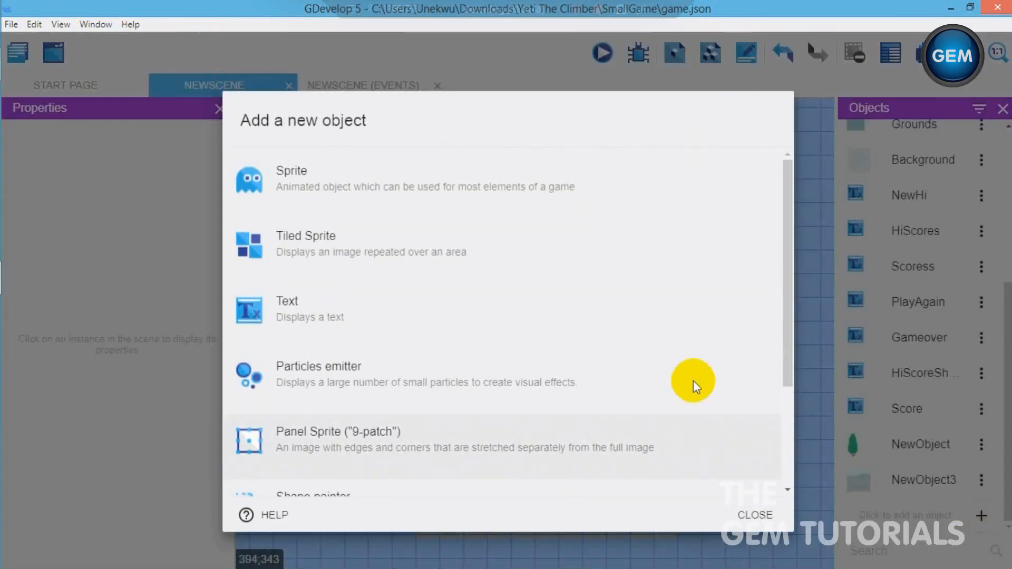
pyautogui.scroll(-3)
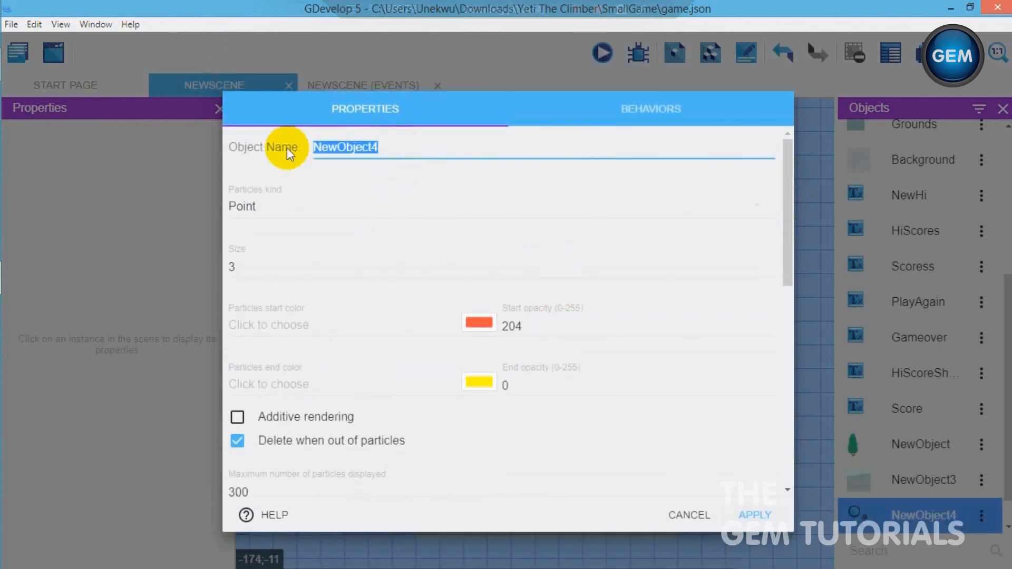
pyautogui.write('snow')
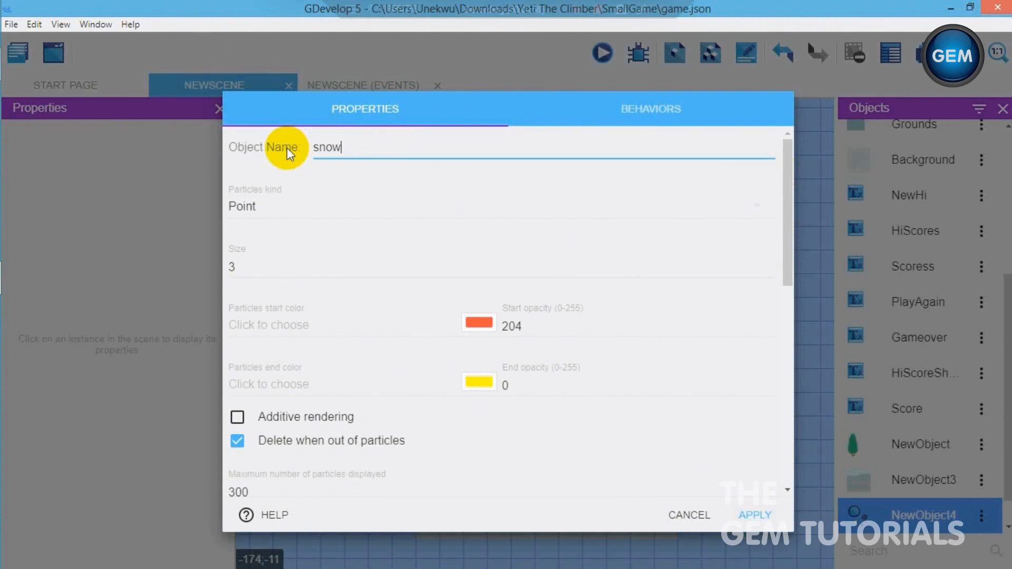
pyautogui.moveTo(270, 207)
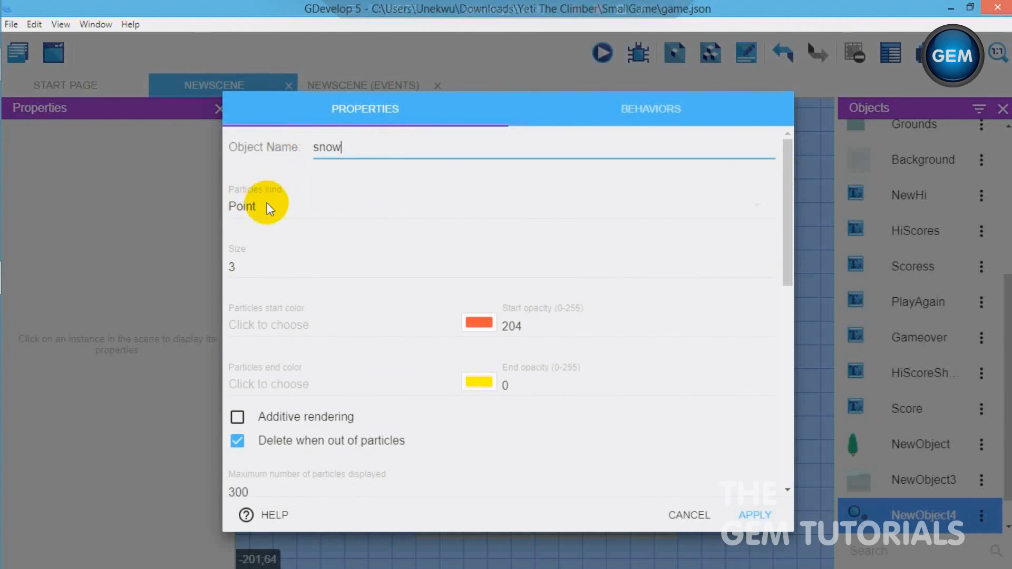
# Set the snow emitter's particle size to 1
pyautogui.click(263, 266)
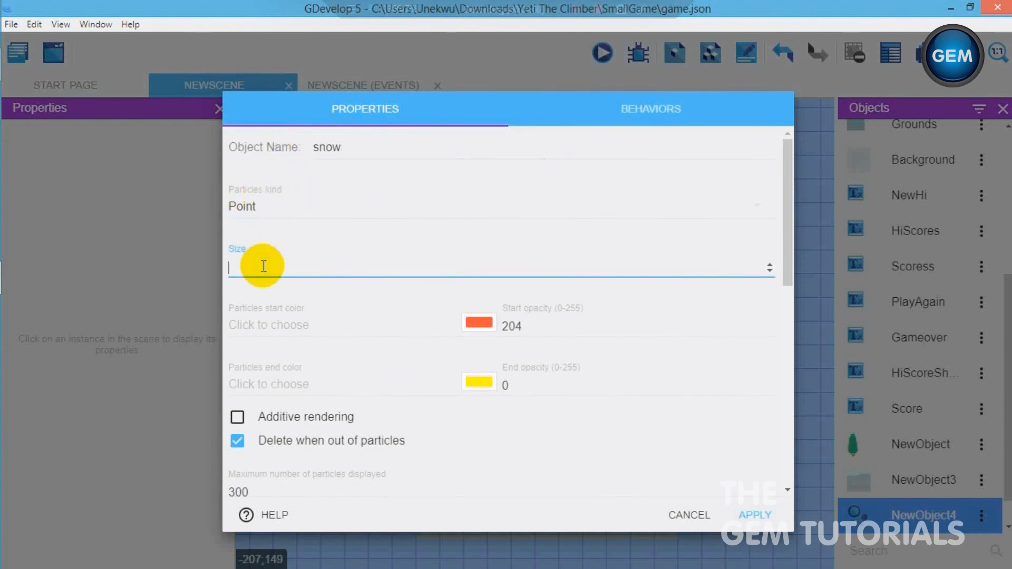
pyautogui.write('3')
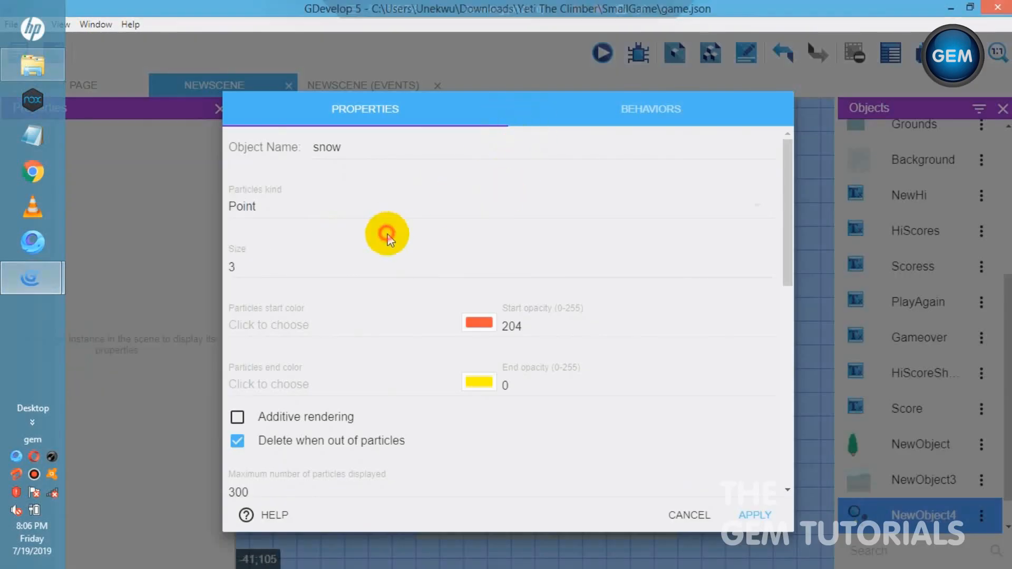
pyautogui.click(387, 267)
pyautogui.write('7')
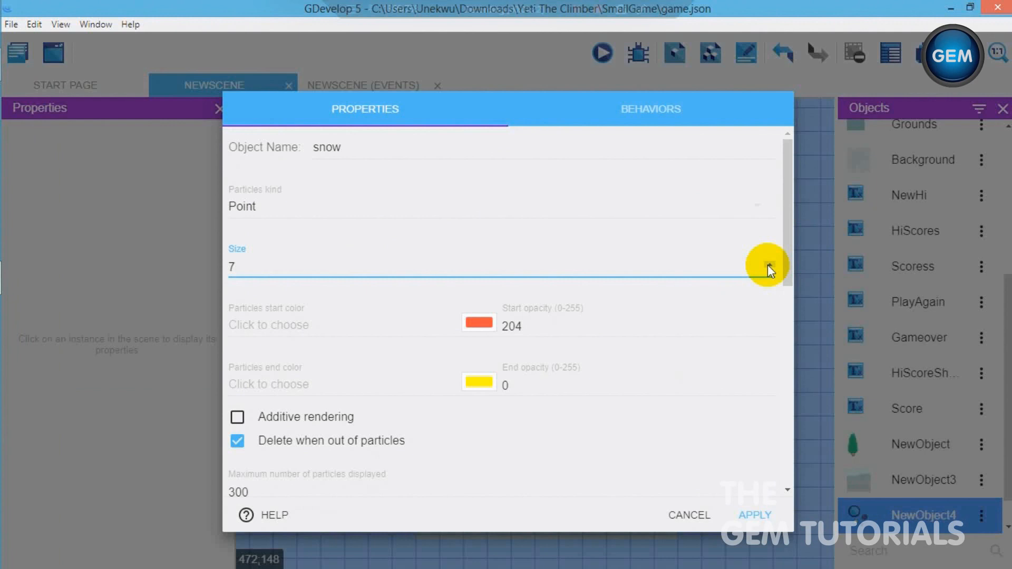
pyautogui.write('1')
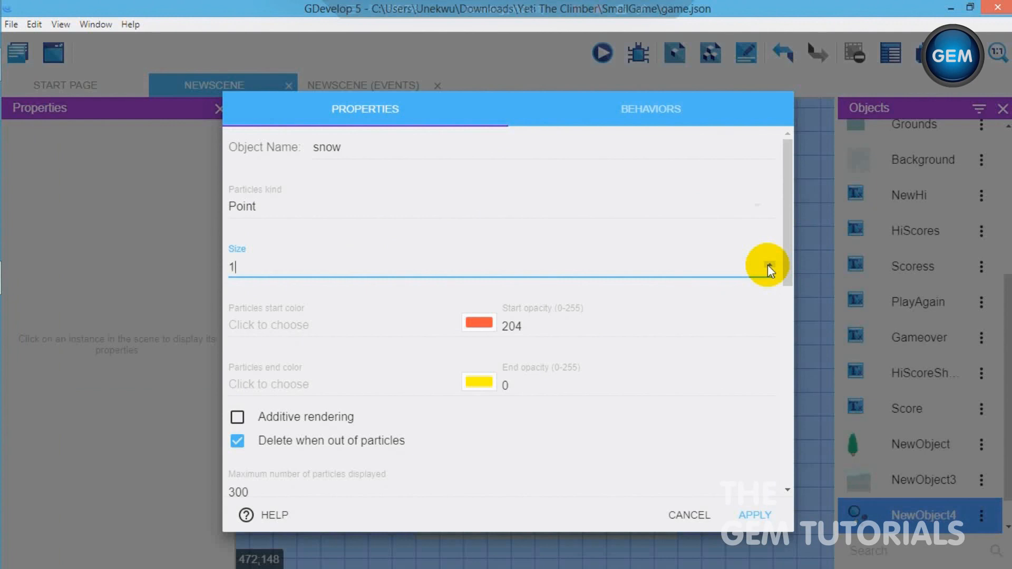
pyautogui.moveTo(587, 16)
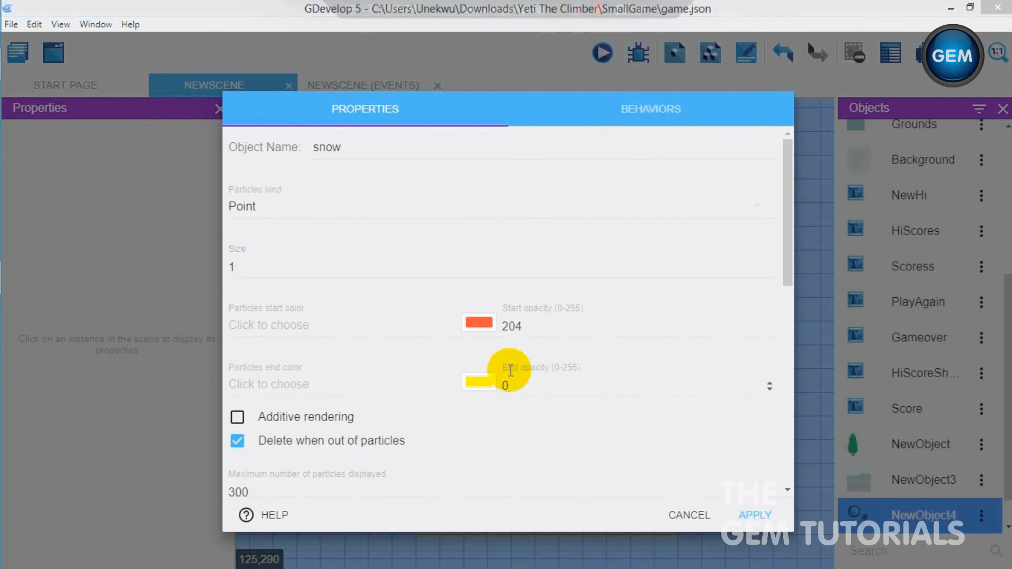
pyautogui.moveTo(258, 337)
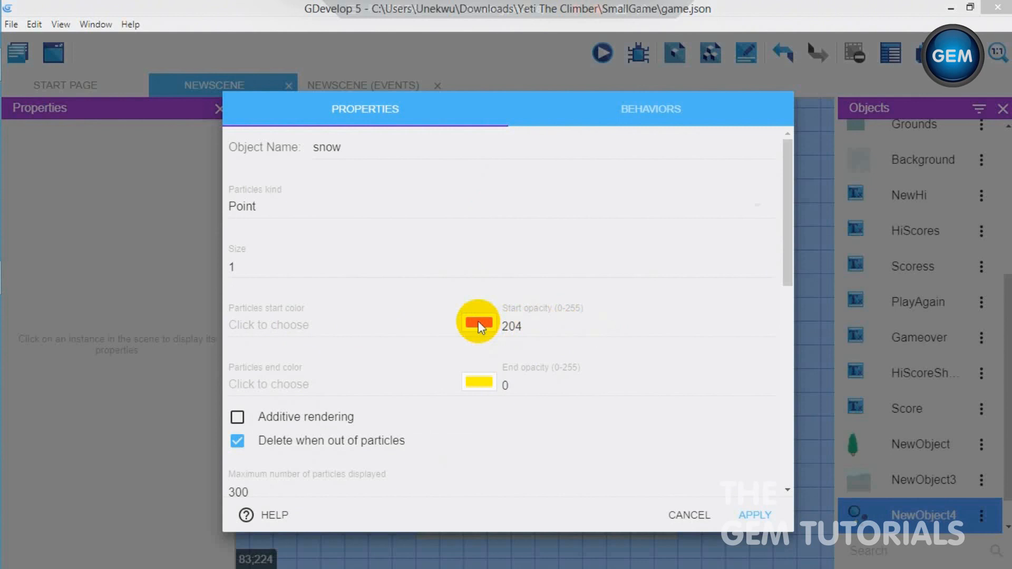
# Give the snow particles a white start colour and a light blue end colour
pyautogui.click(477, 323)
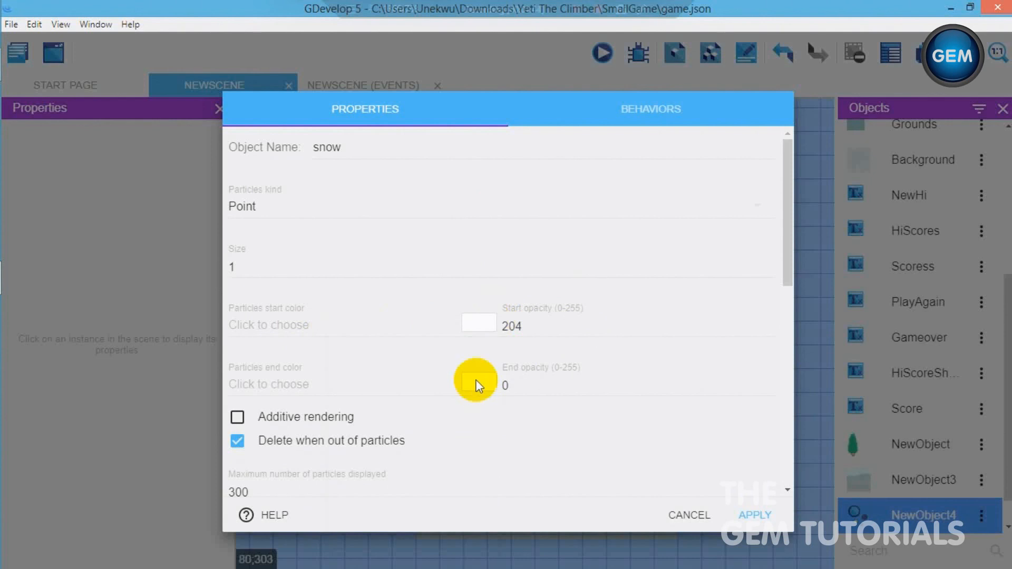
pyautogui.click(478, 381)
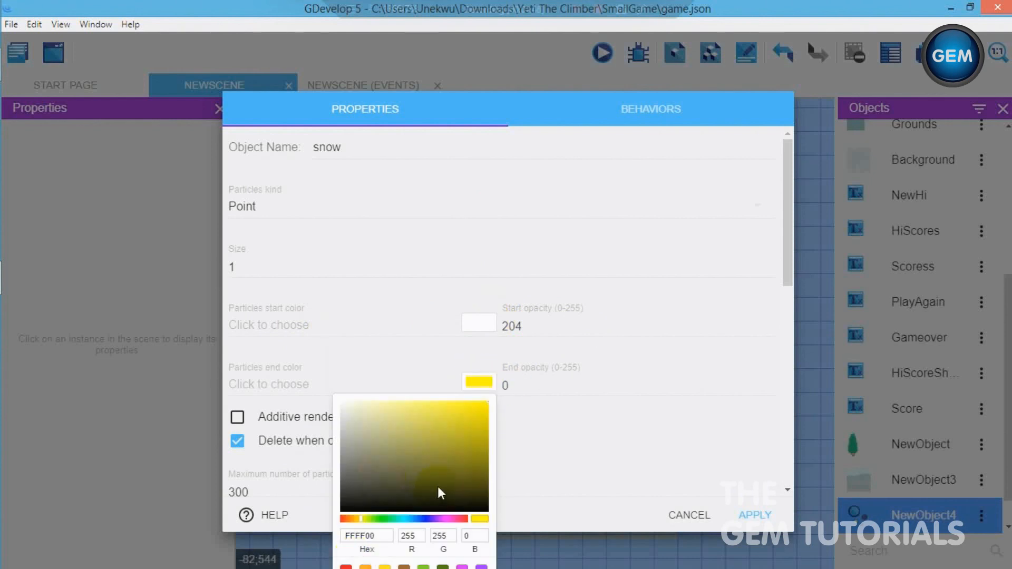
pyautogui.scroll(-3)
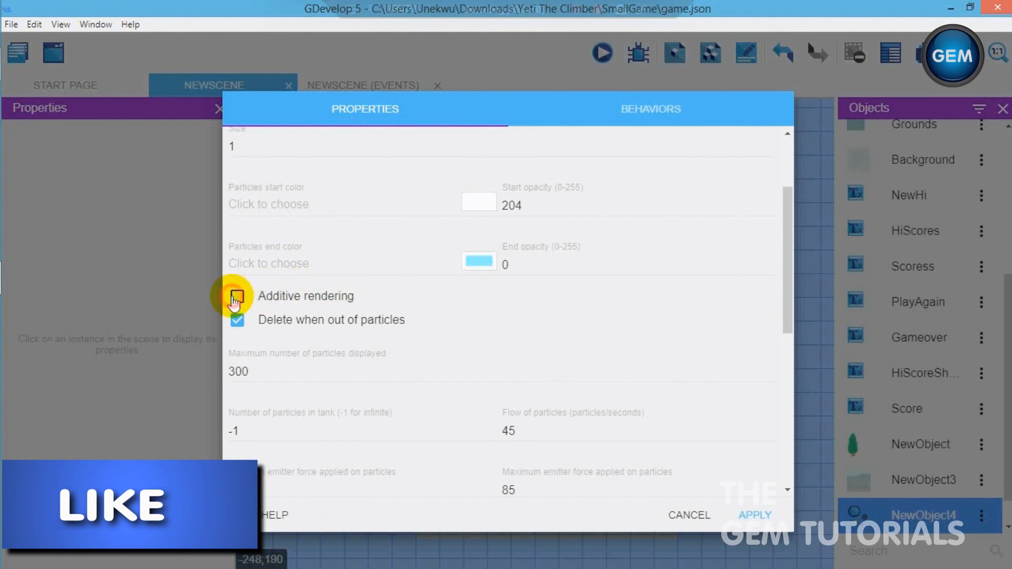
# Turn on additive rendering and set the maximum displayed particles to 100
pyautogui.click(237, 296)
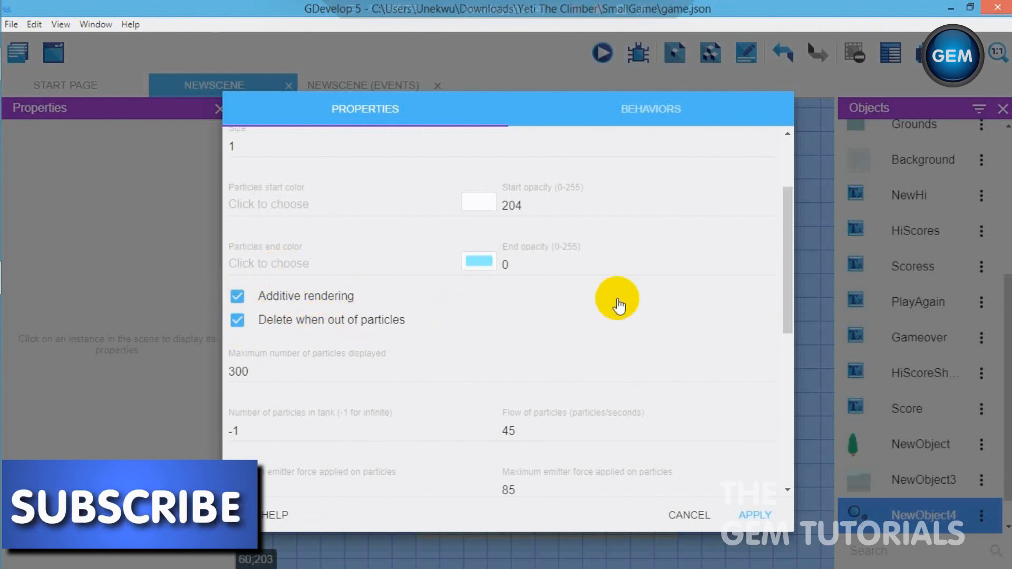
pyautogui.scroll(-3)
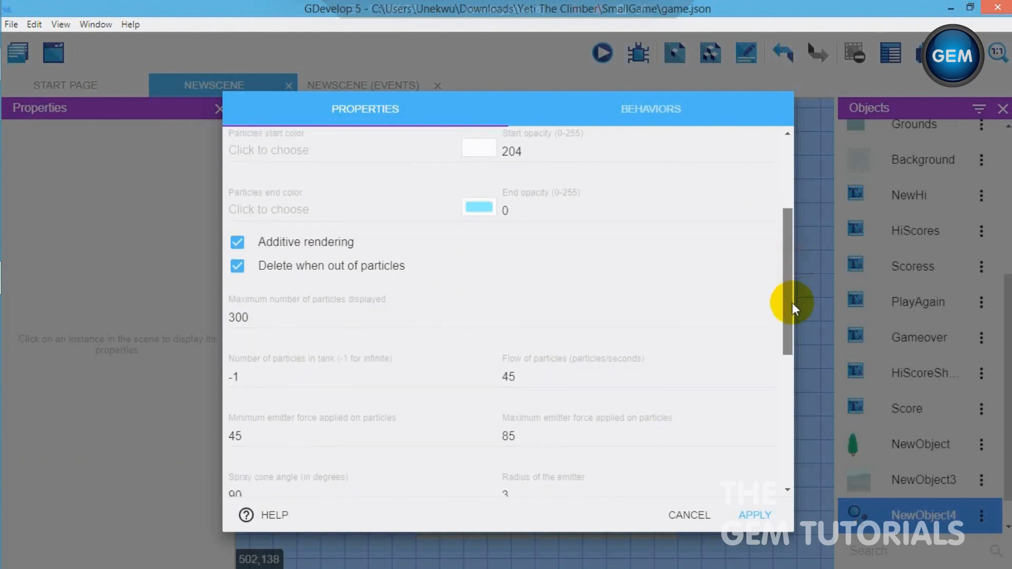
pyautogui.scroll(-3)
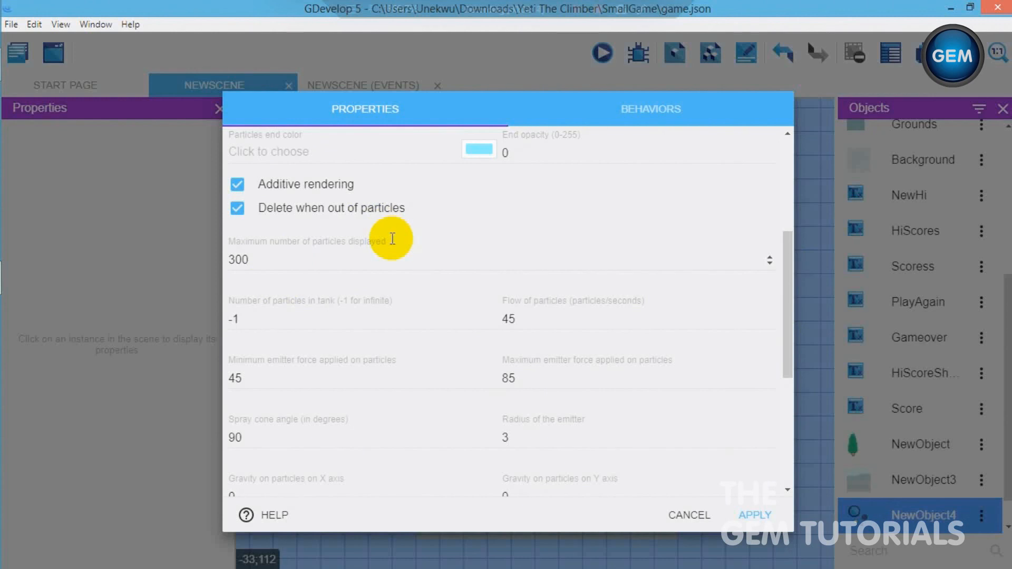
pyautogui.moveTo(292, 253)
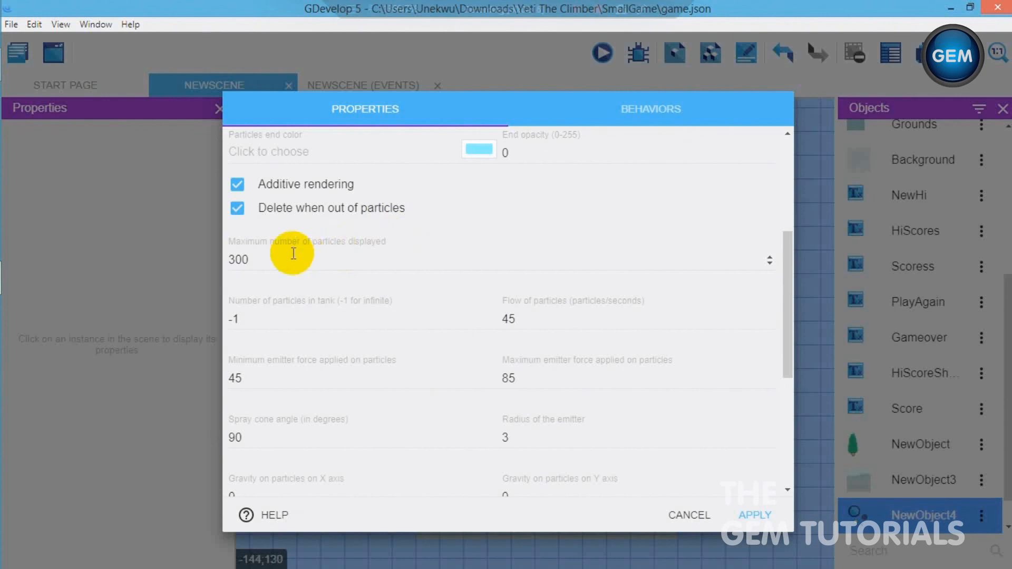
pyautogui.click(290, 260)
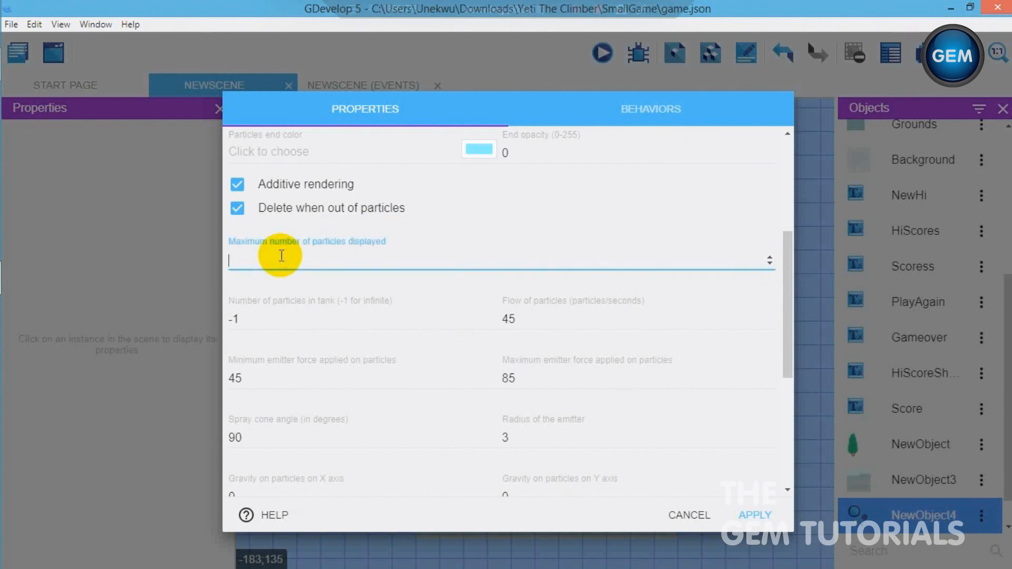
pyautogui.write('100')
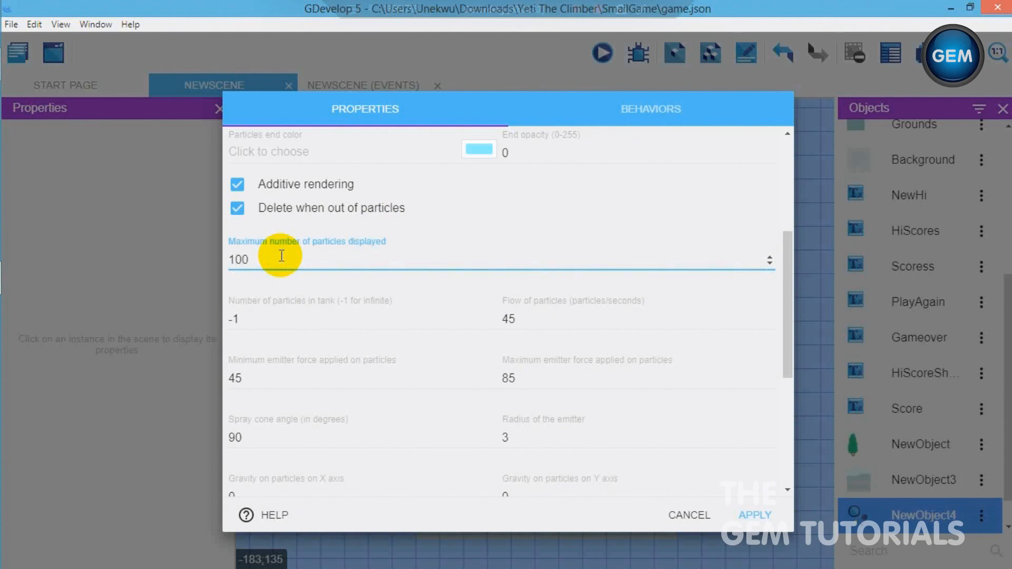
pyautogui.moveTo(378, 214)
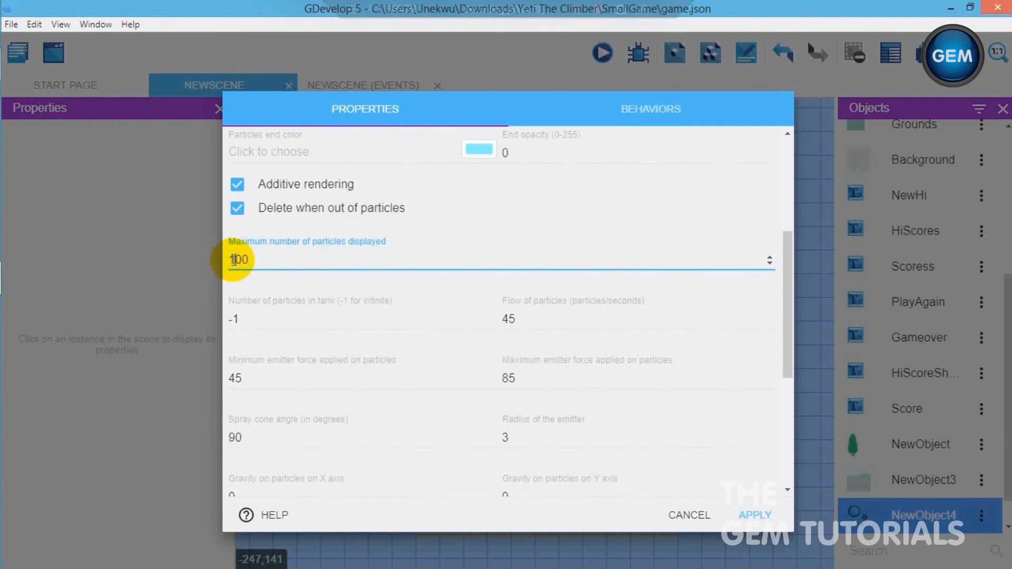
# Adjust the particle flow, minimum emitter force and spray cone angle values
pyautogui.write('300')
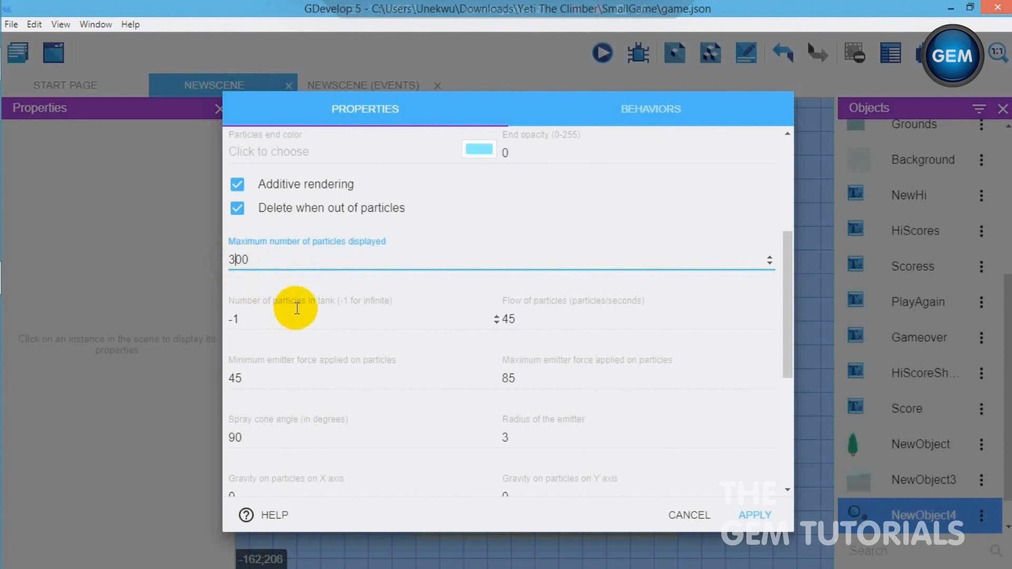
pyautogui.moveTo(252, 307)
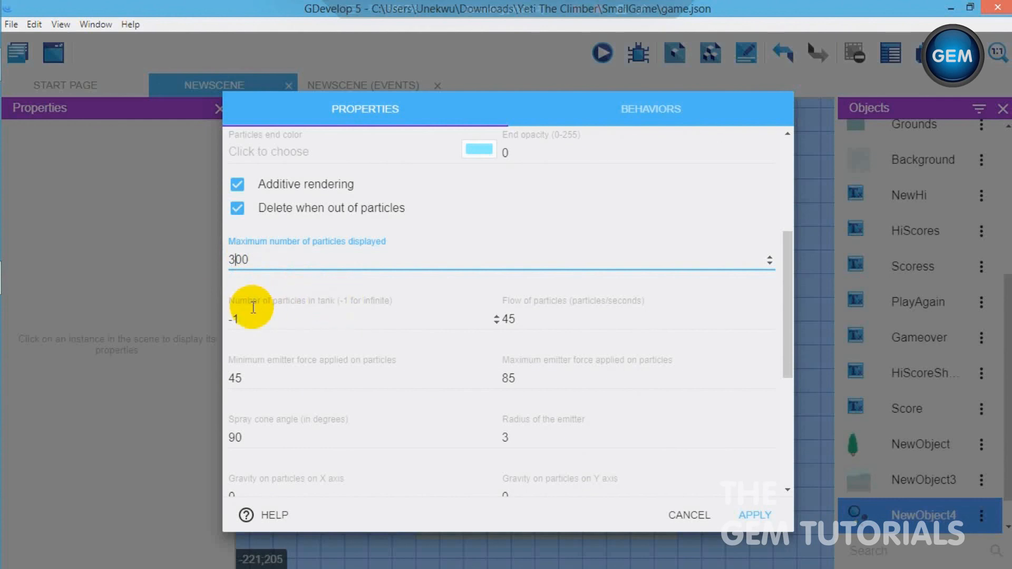
pyautogui.moveTo(342, 304)
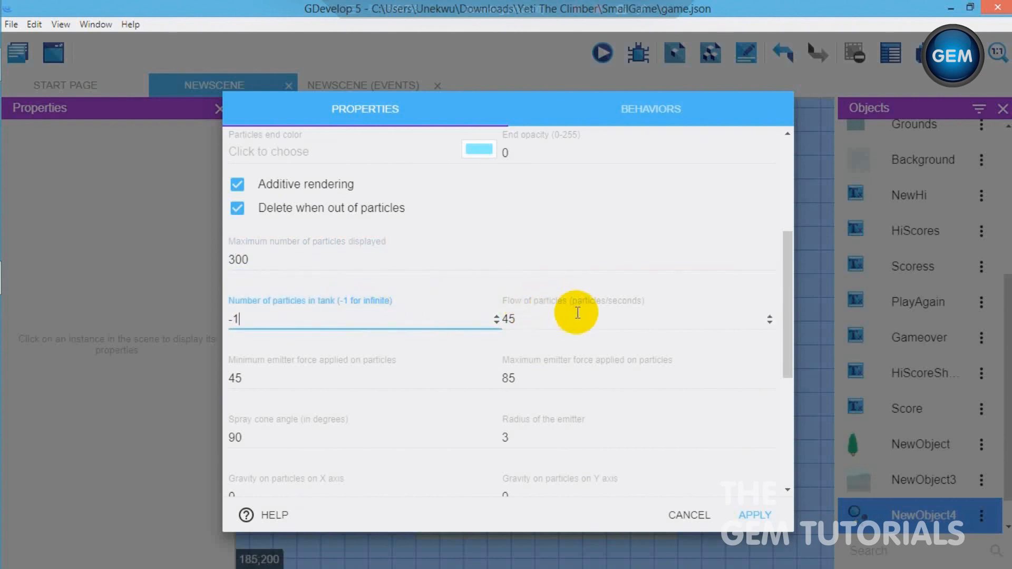
pyautogui.click(578, 320)
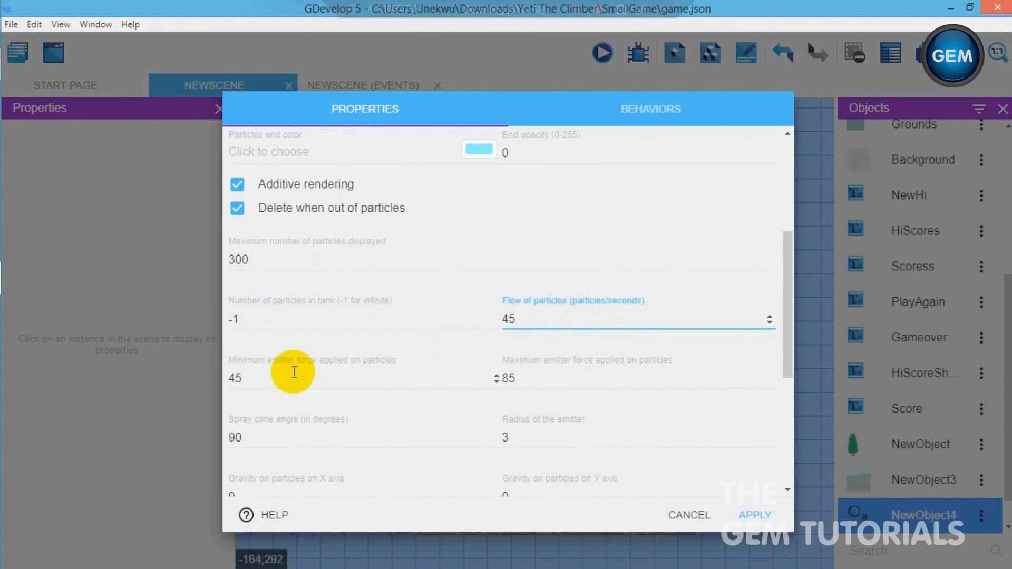
pyautogui.click(271, 378)
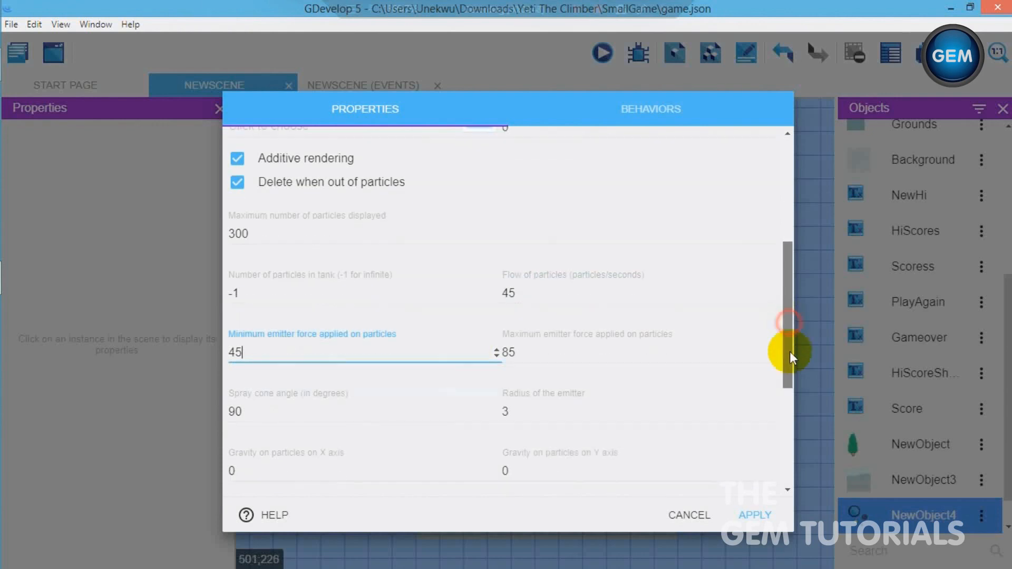
pyautogui.scroll(-3)
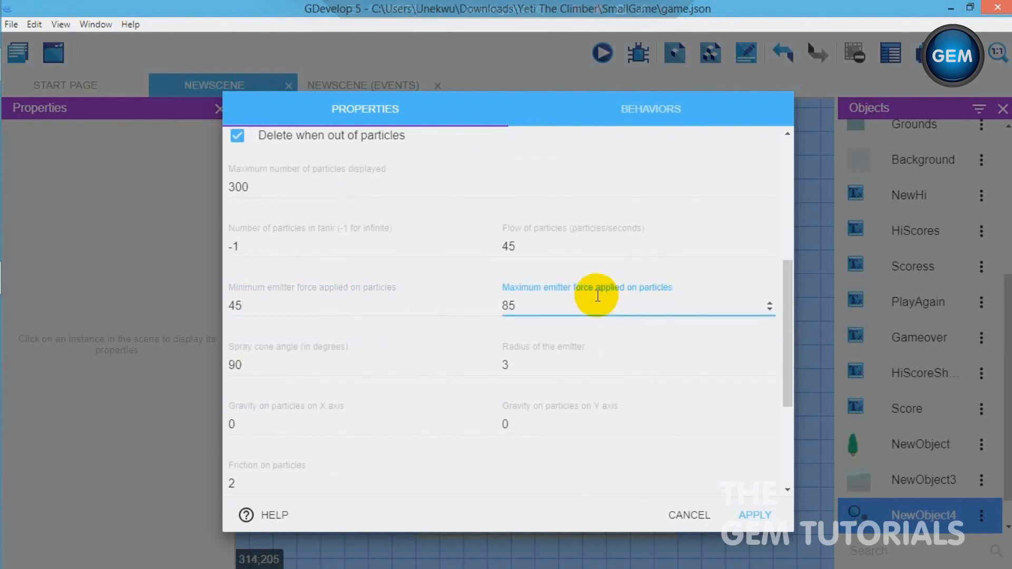
pyautogui.click(303, 365)
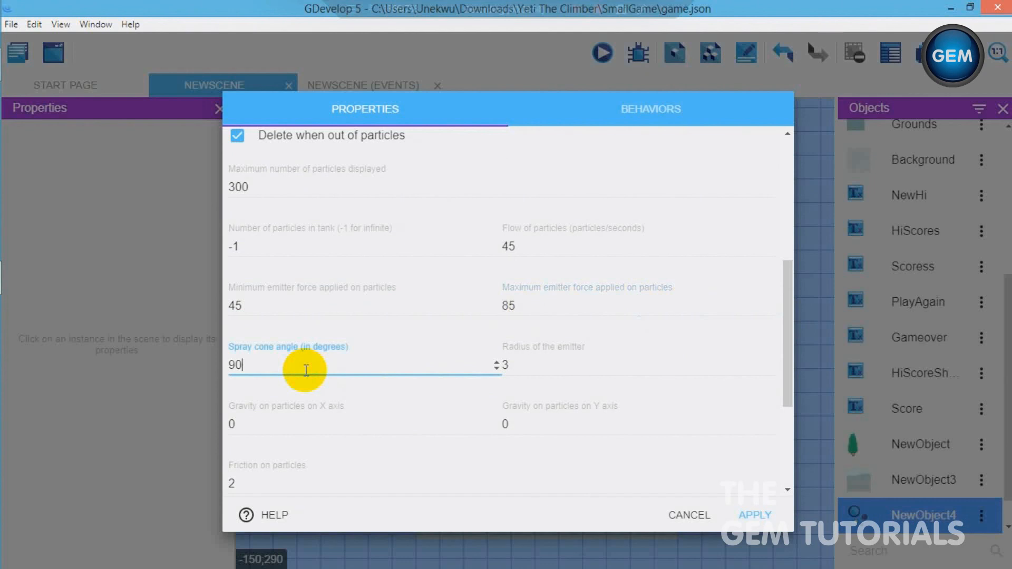
pyautogui.press('ctrl+a')
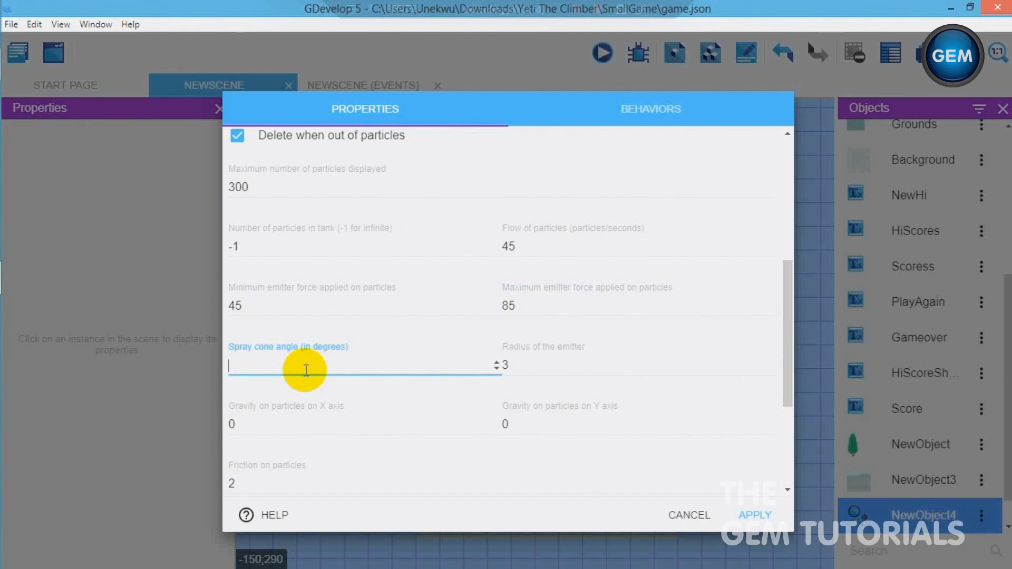
pyautogui.write('1')
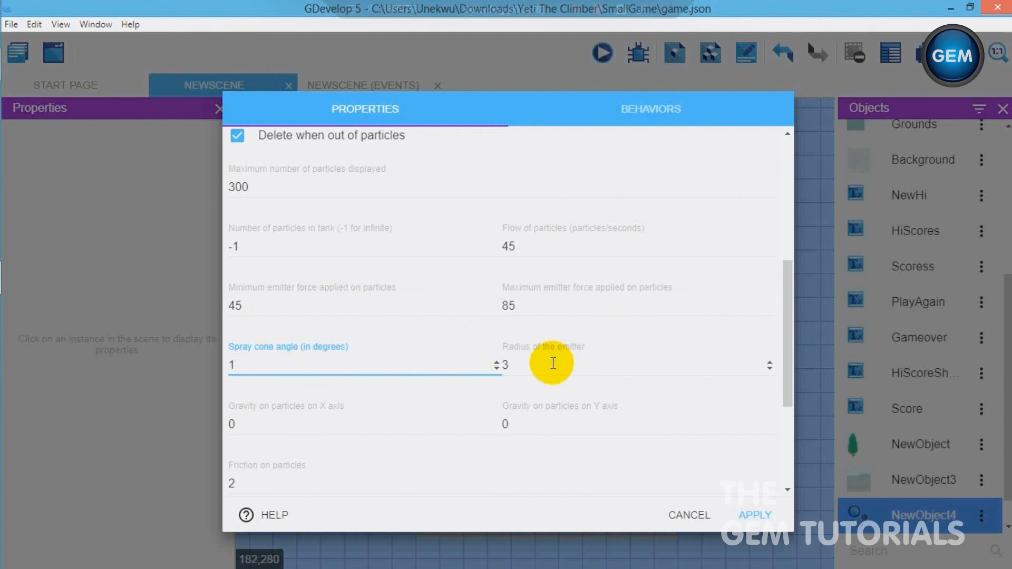
pyautogui.write('300')
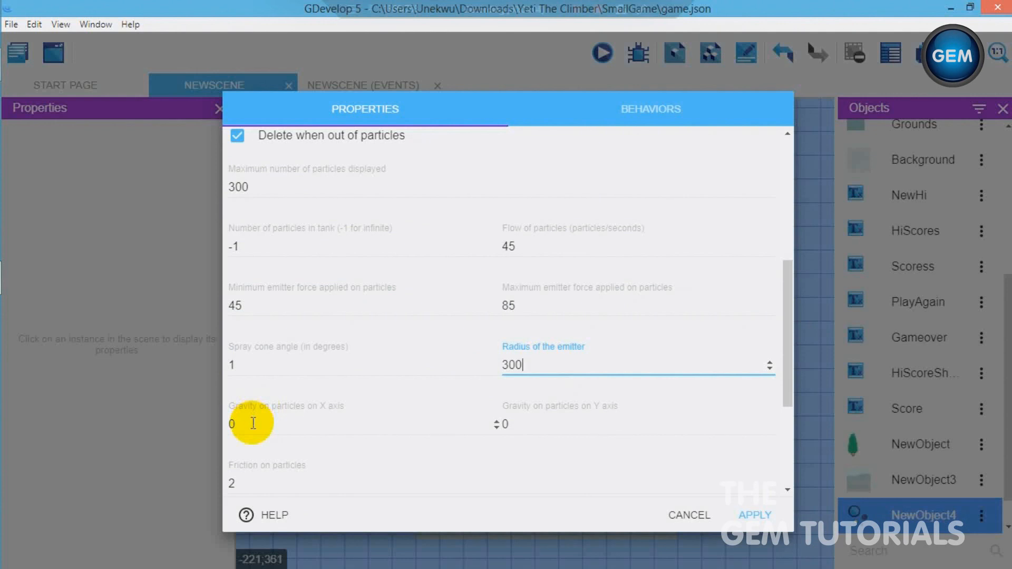
# Set gravity X -45, Y -1, friction 2 and lifetime 3–5 seconds, then apply
pyautogui.click(252, 423)
pyautogui.write('-45')
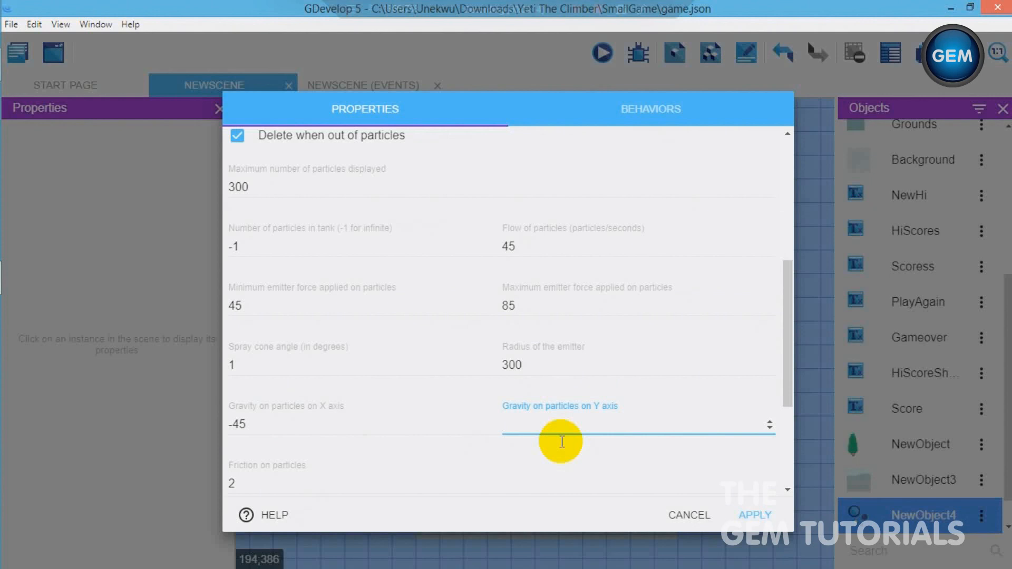
pyautogui.write('-1')
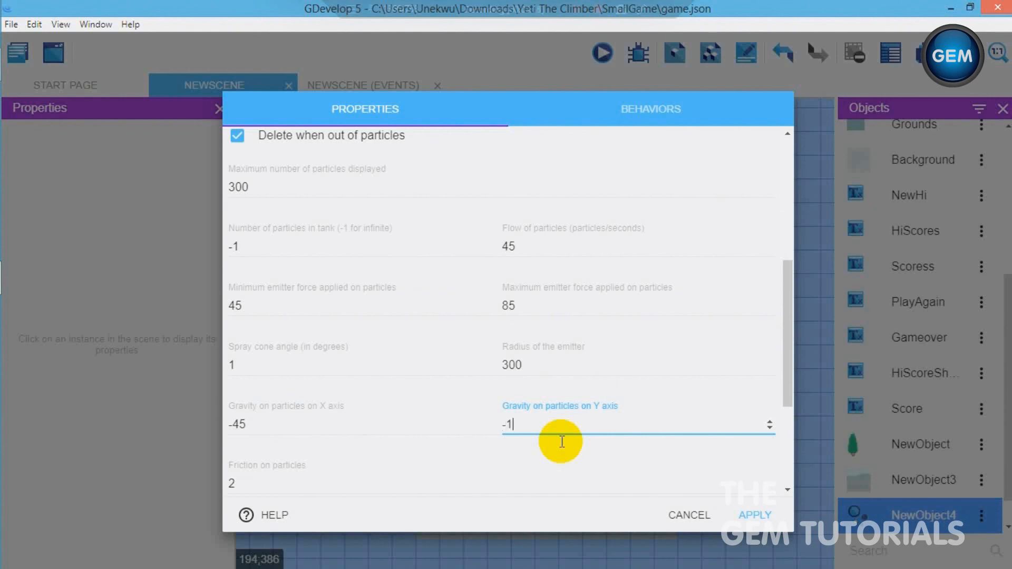
pyautogui.moveTo(573, 19)
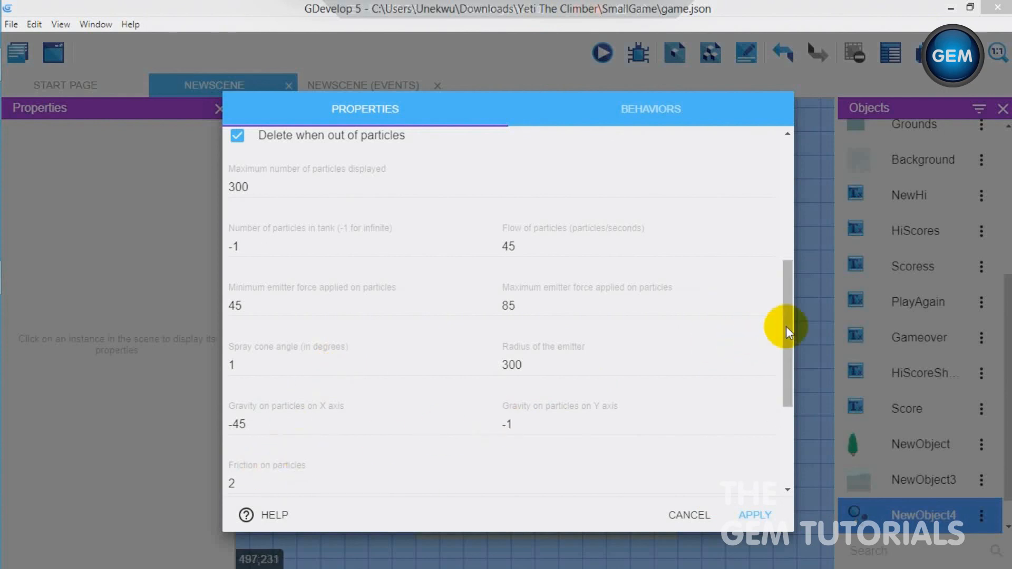
pyautogui.scroll(-3)
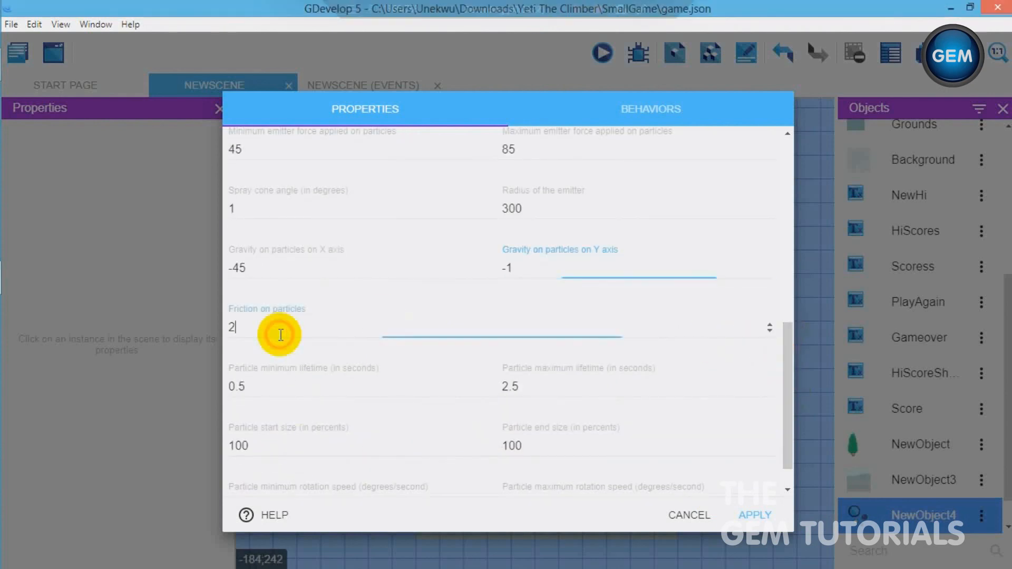
pyautogui.click(280, 334)
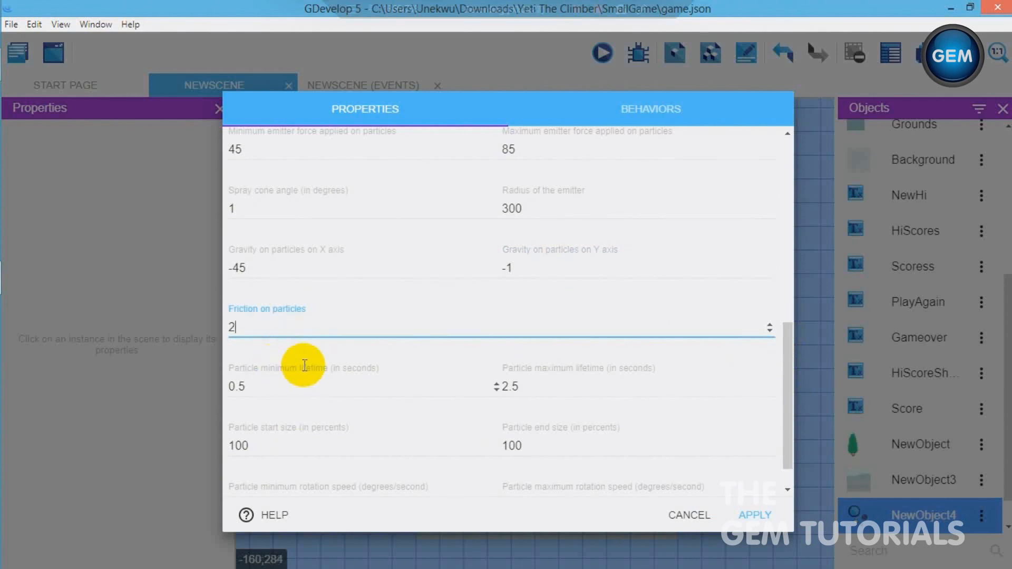
pyautogui.click(290, 386)
pyautogui.write('3')
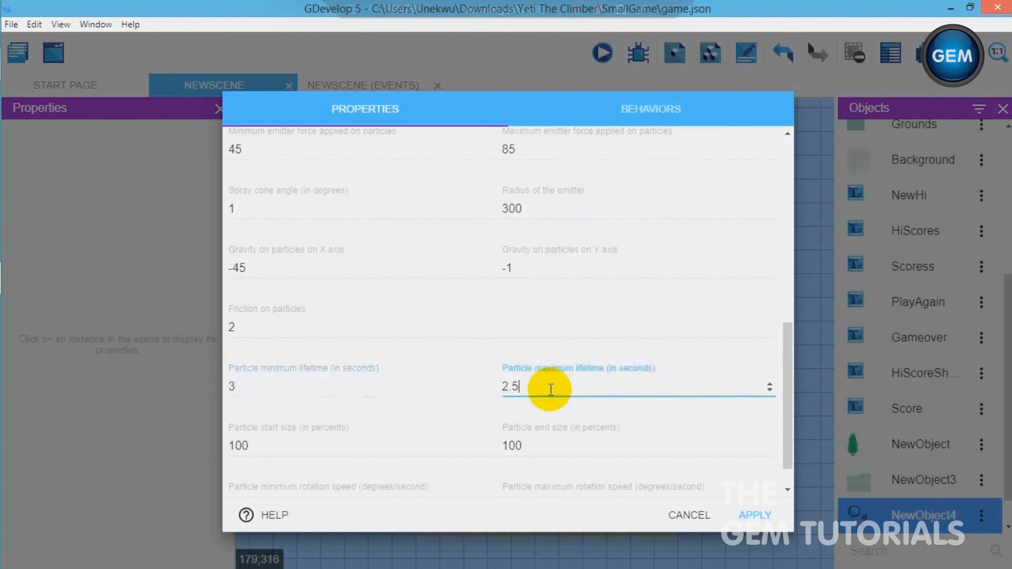
pyautogui.write('5')
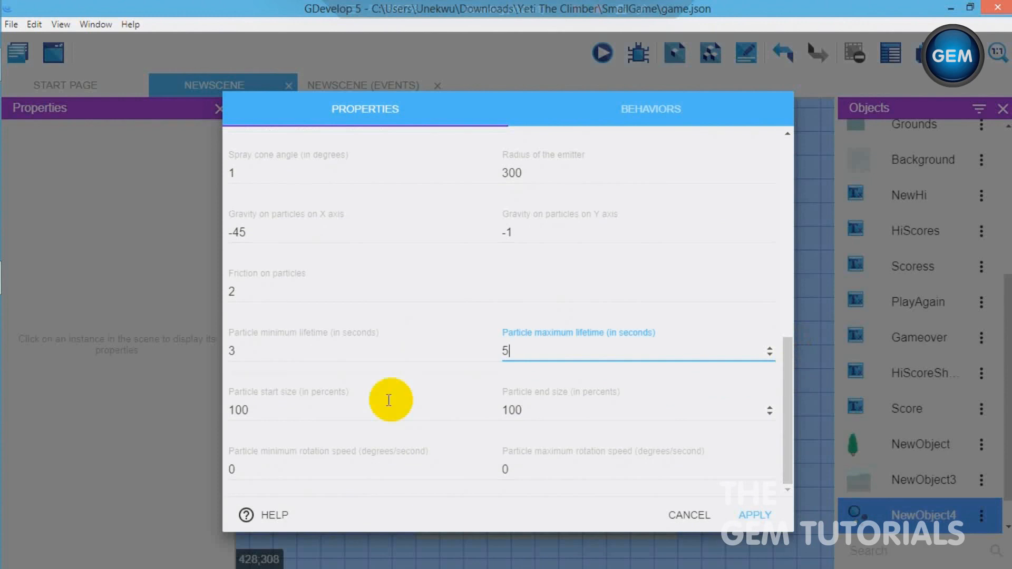
pyautogui.moveTo(288, 397)
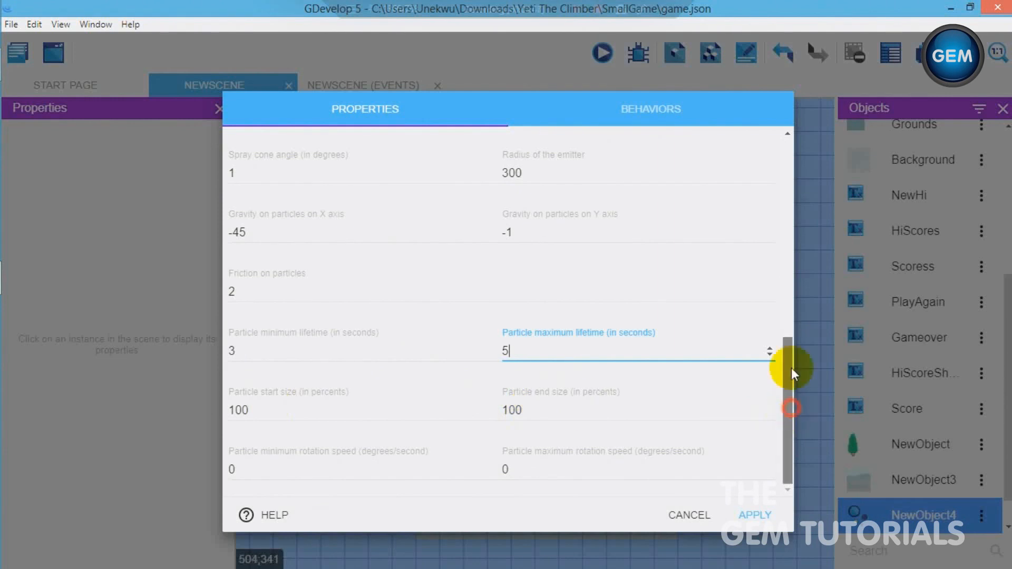
pyautogui.scroll(-3)
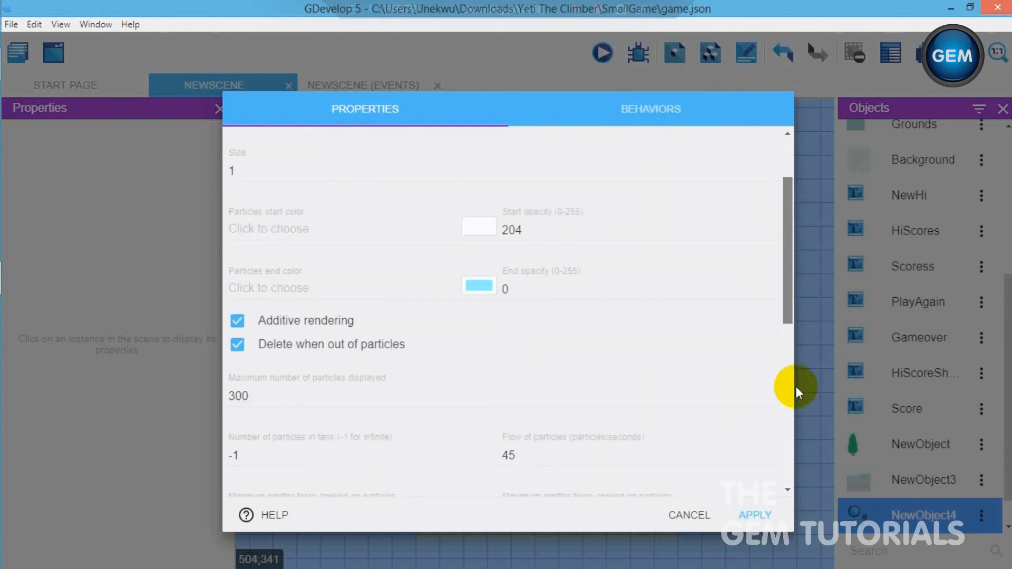
pyautogui.scroll(-3)
pyautogui.write('5')
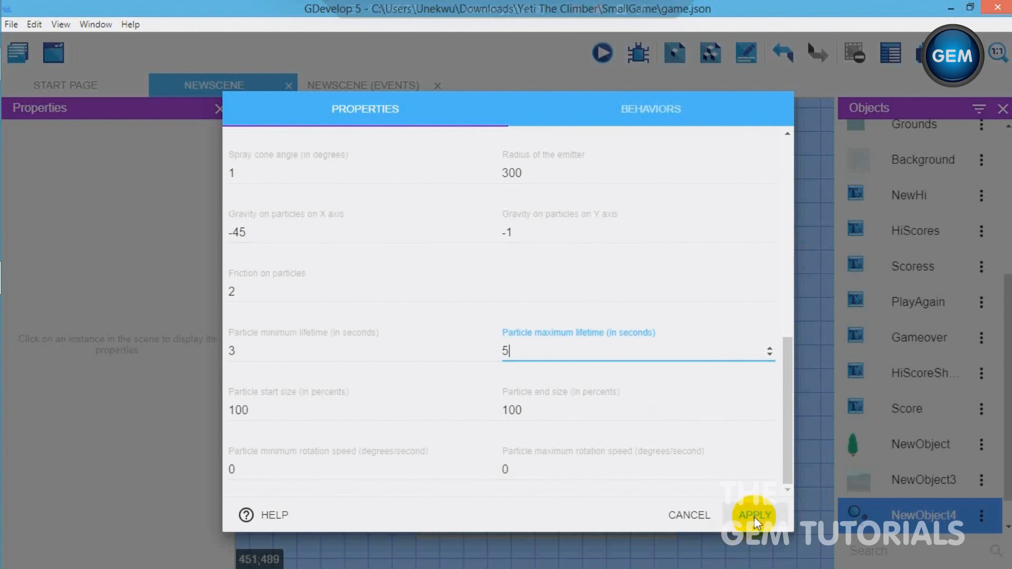
pyautogui.click(754, 515)
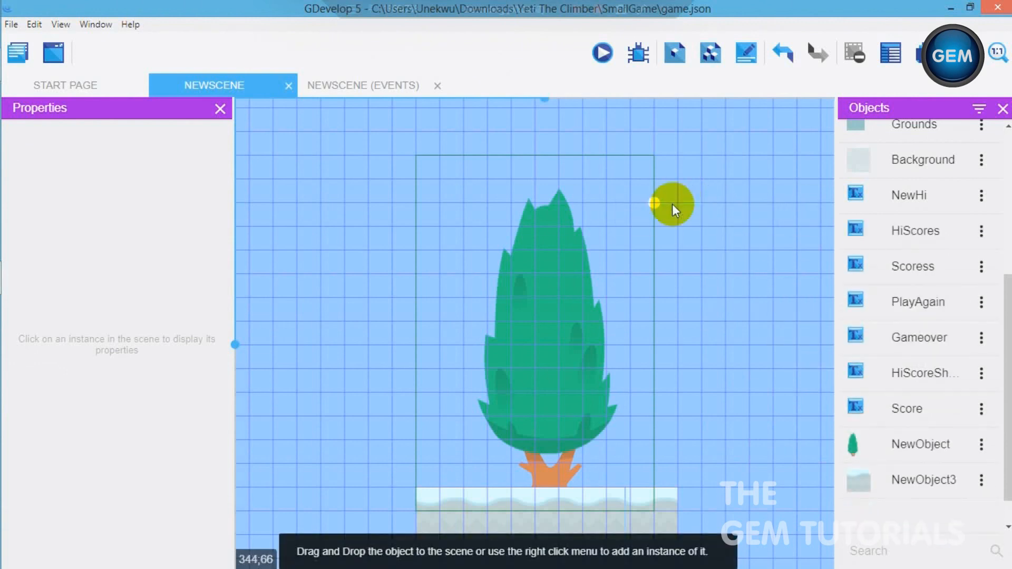
# Drop a snow emitter at the tree's upper right and preview the scene
pyautogui.click(671, 206)
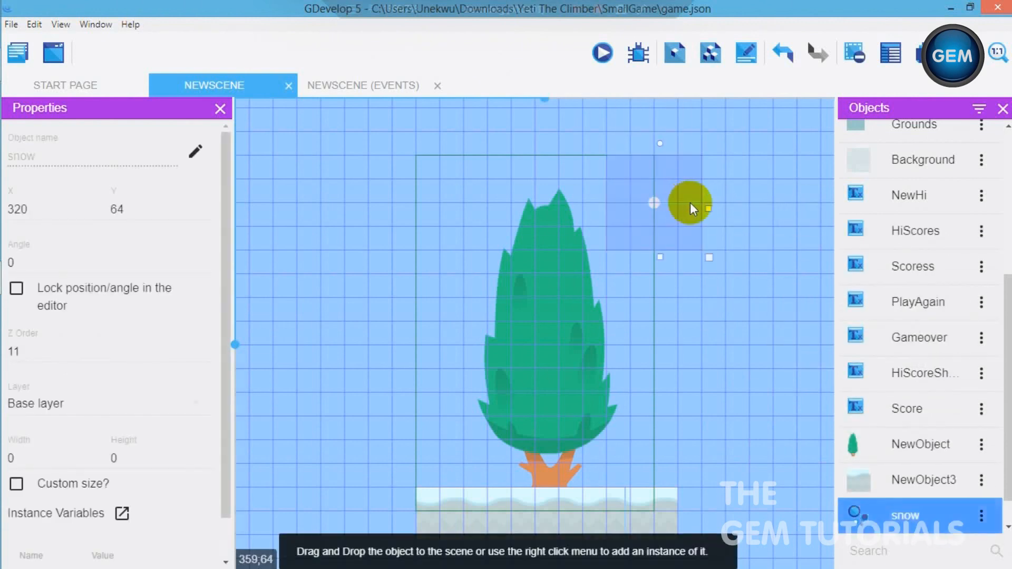
pyautogui.moveTo(691, 207); pyautogui.dragTo(678, 278)
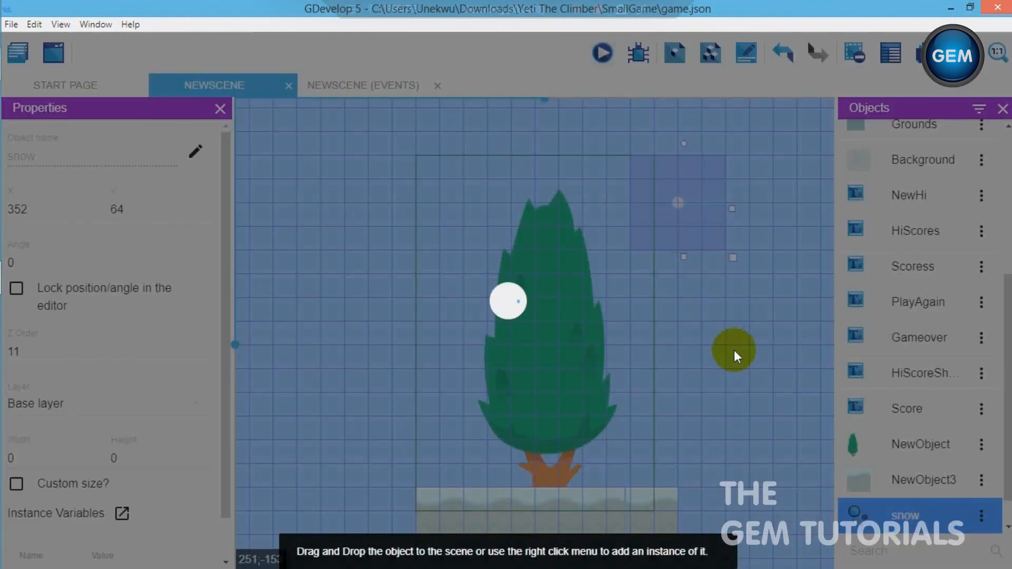
pyautogui.click(601, 53)
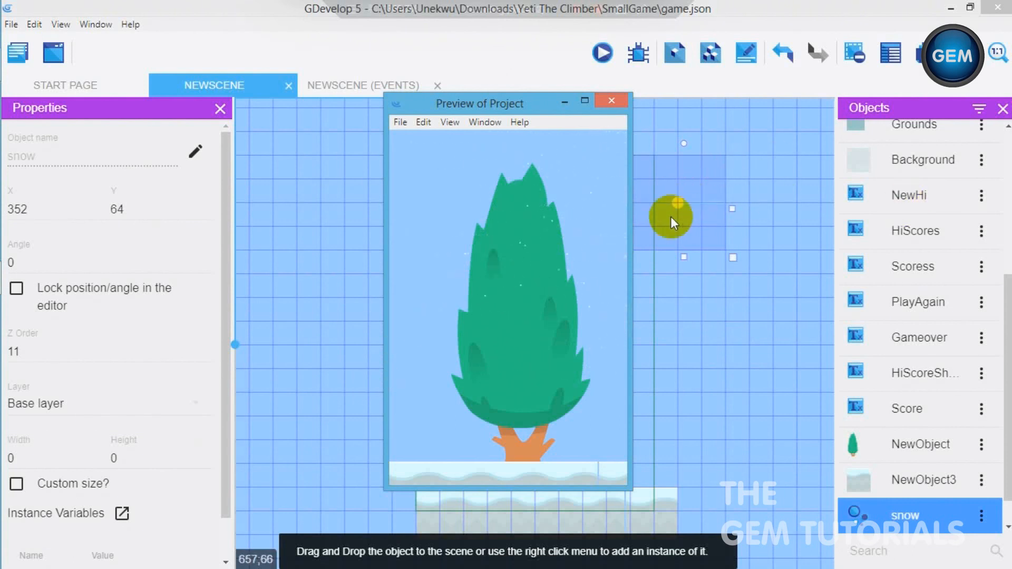
pyautogui.click(610, 101)
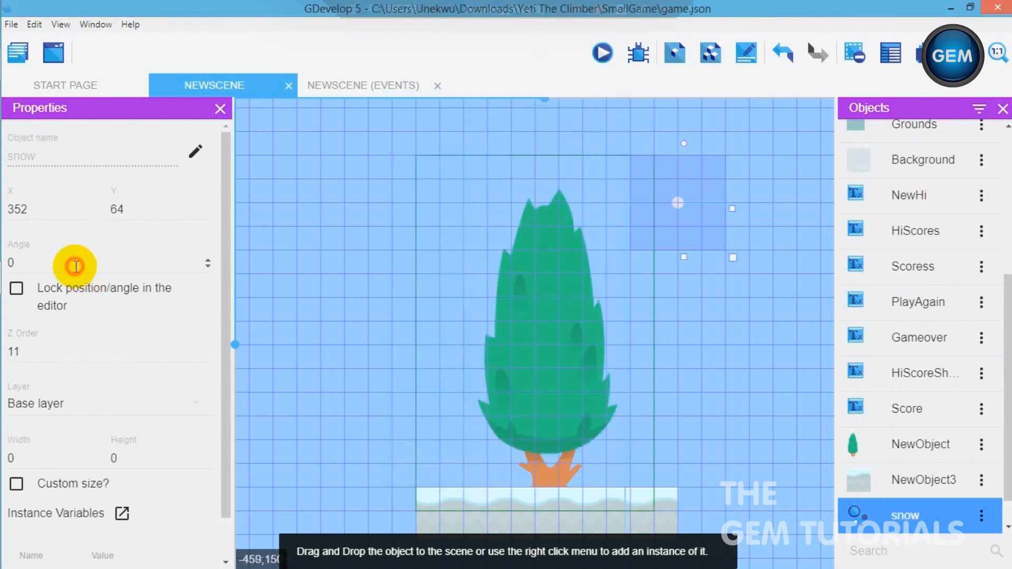
# Set the snow instance's angle to 145, drag it higher, and run a preview
pyautogui.write('14')
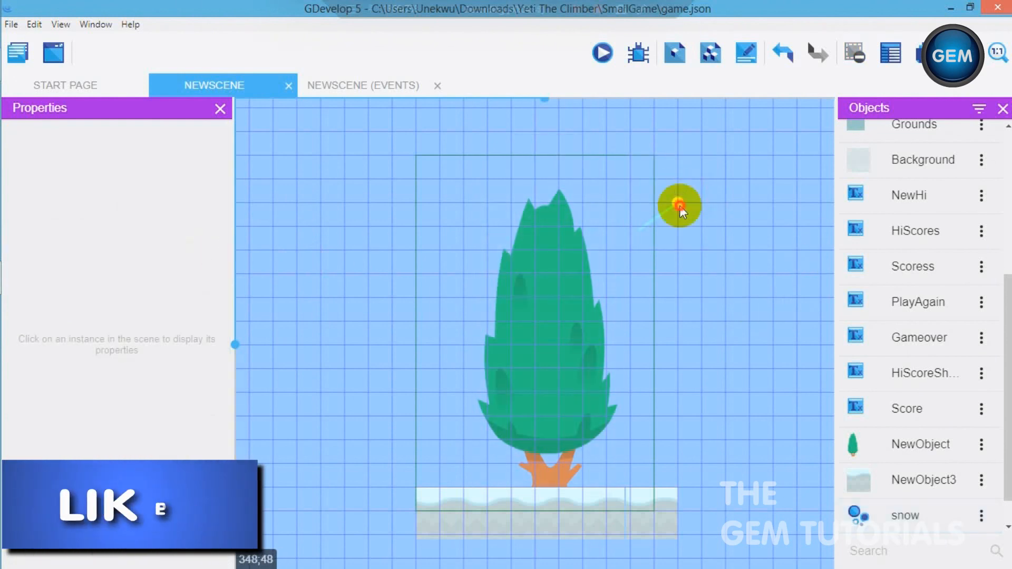
pyautogui.click(679, 205)
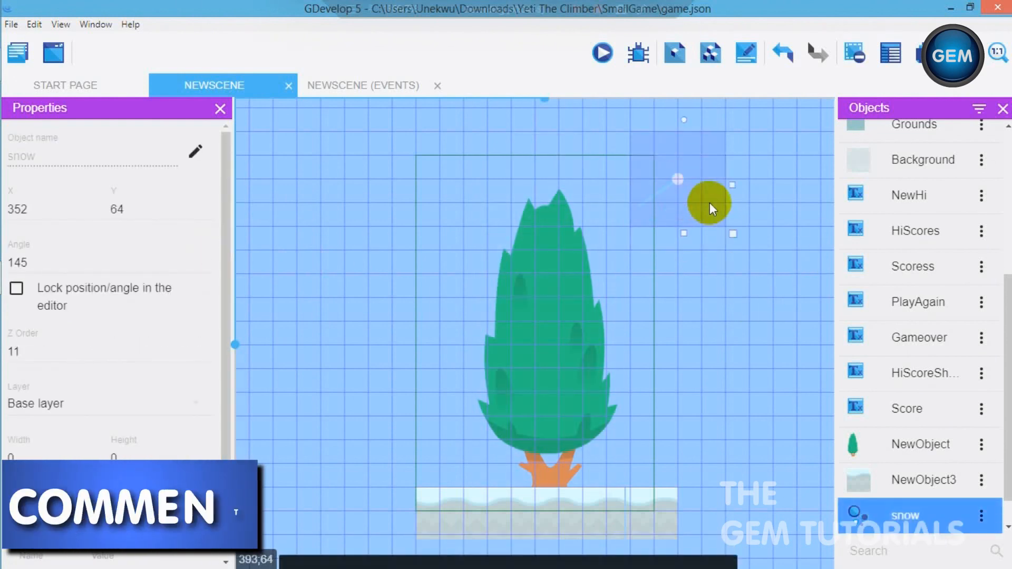
pyautogui.moveTo(708, 205); pyautogui.dragTo(684, 173)
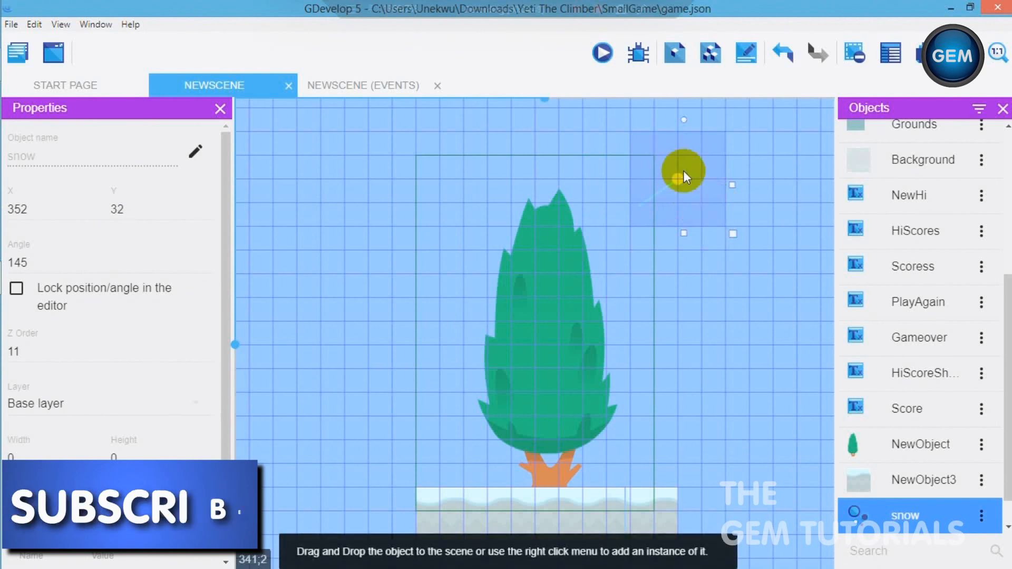
pyautogui.moveTo(684, 171); pyautogui.dragTo(359, 501)
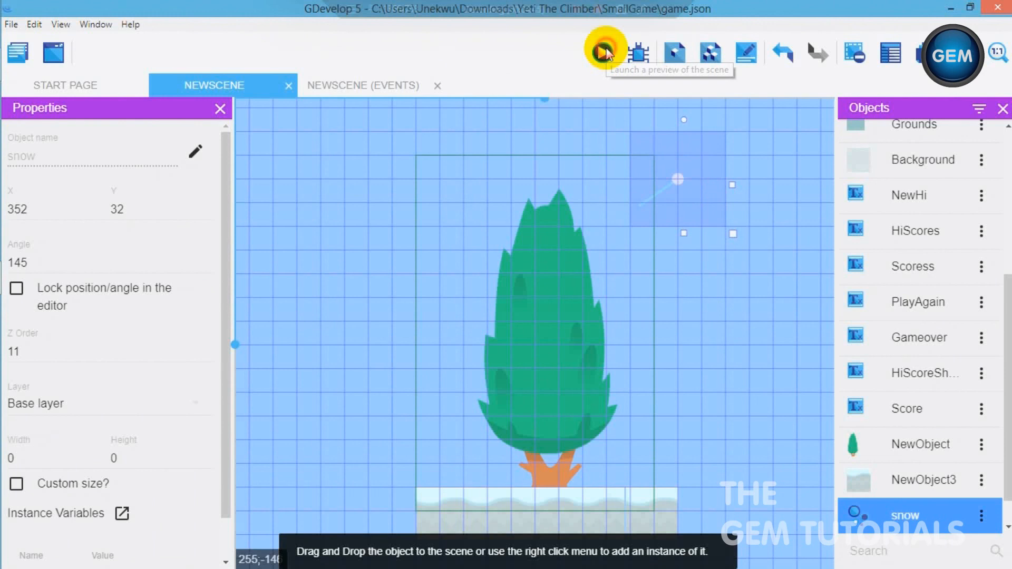
pyautogui.click(603, 53)
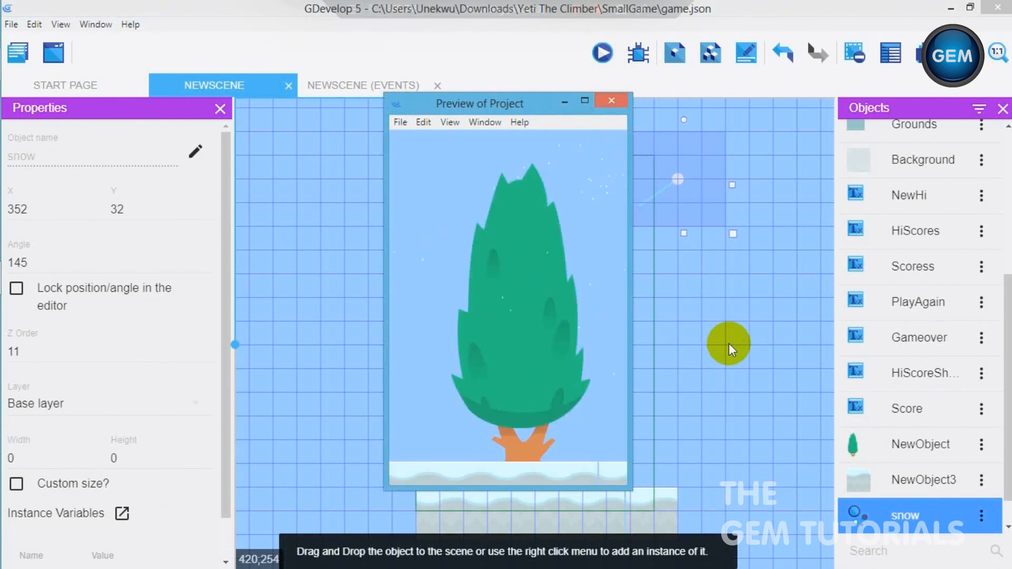
pyautogui.moveTo(661, 253)
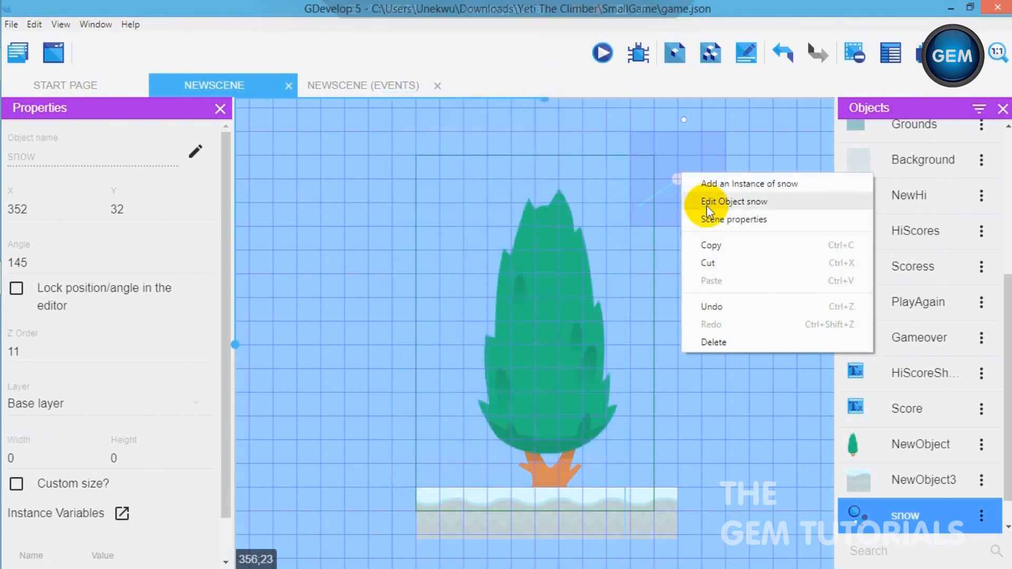
# Change the snow object's particle size to 2 and preview the bigger snowflakes
pyautogui.click(734, 201)
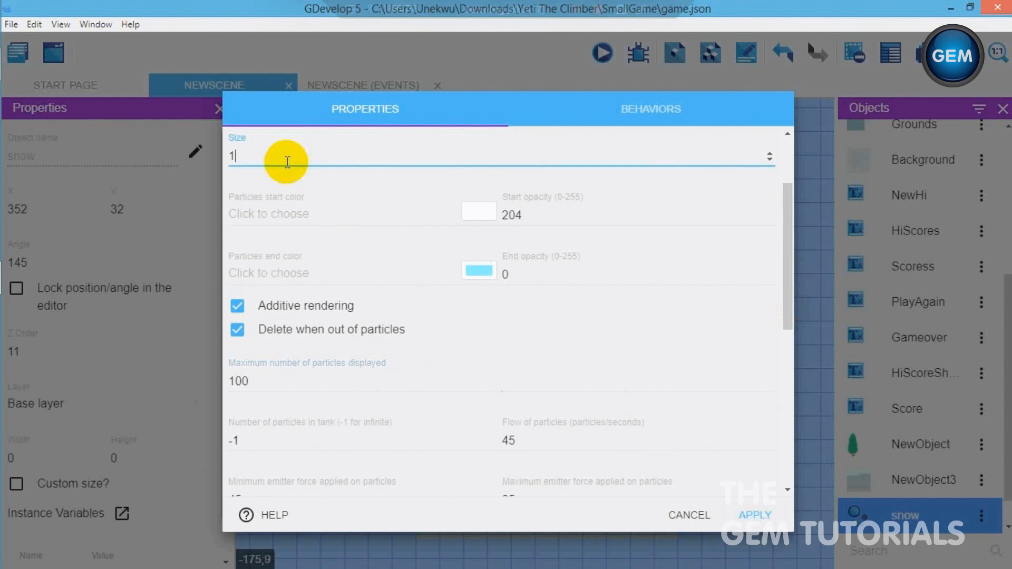
pyautogui.write('2')
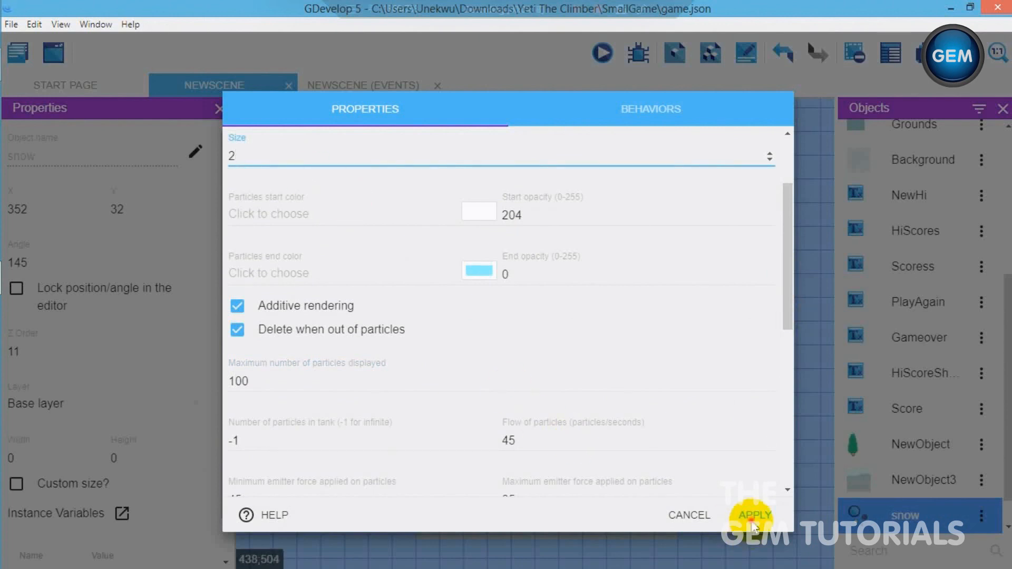
pyautogui.click(754, 515)
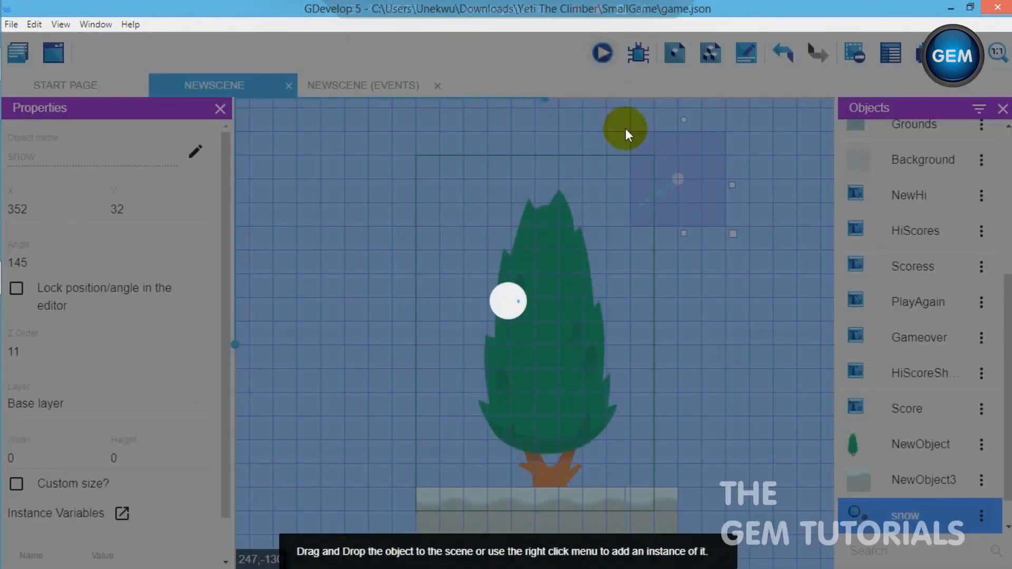
pyautogui.click(600, 53)
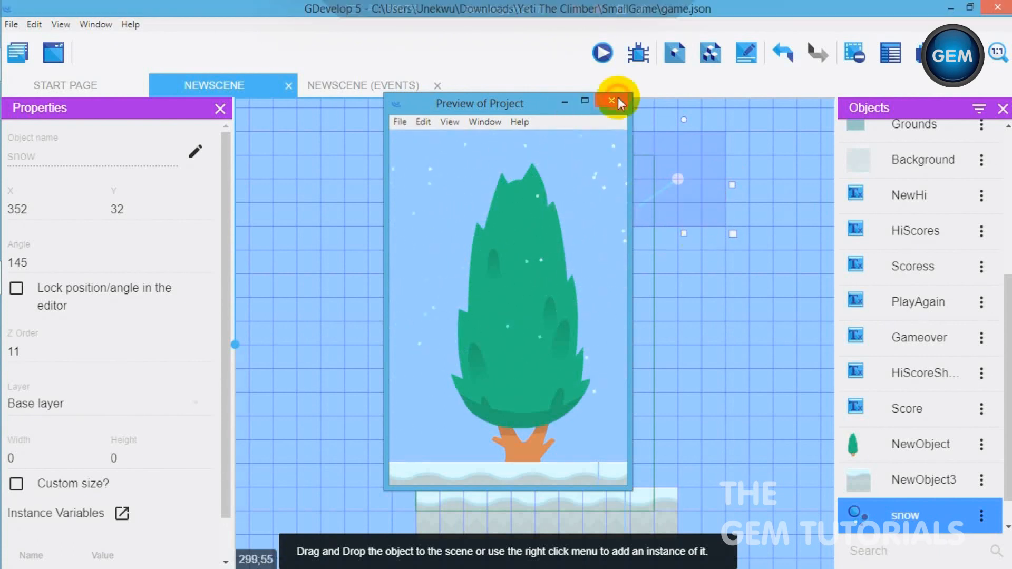
pyautogui.click(611, 101)
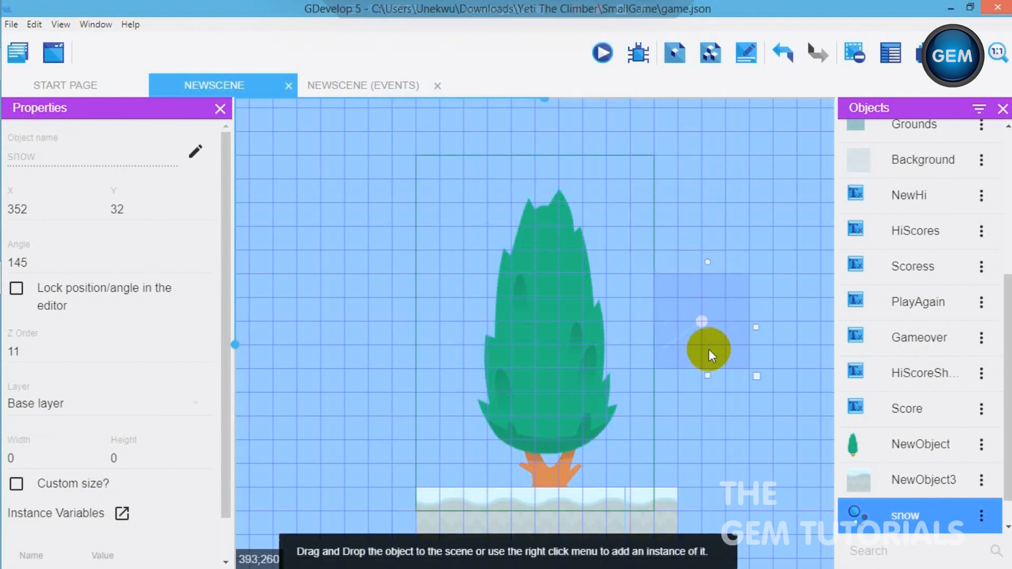
# Move the snow emitter, set its angle to 219, and preview the snowfall
pyautogui.moveTo(708, 352); pyautogui.dragTo(494, 342)
pyautogui.write('135')
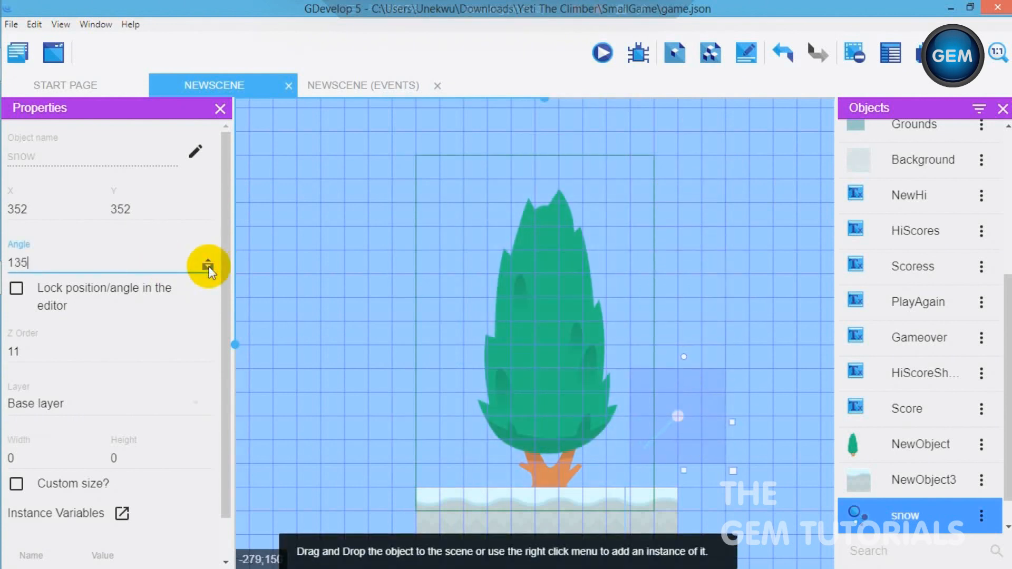
pyautogui.click(208, 262)
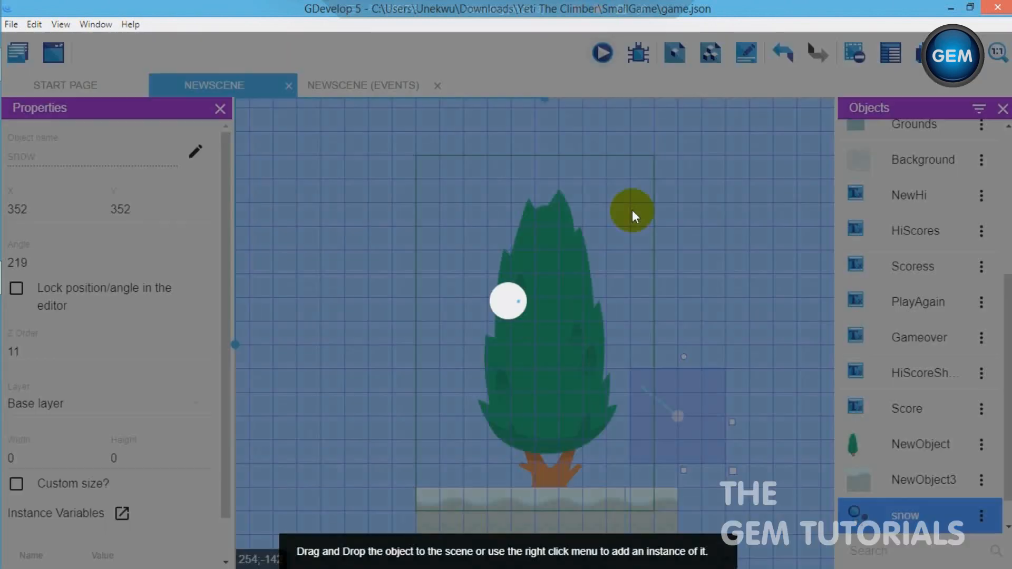
pyautogui.click(600, 52)
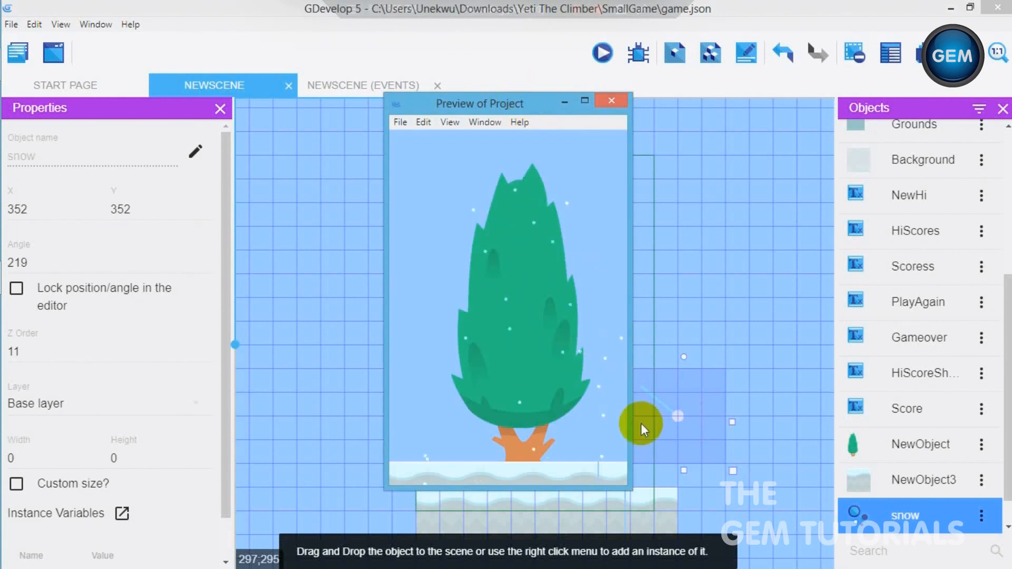
pyautogui.moveTo(549, 317)
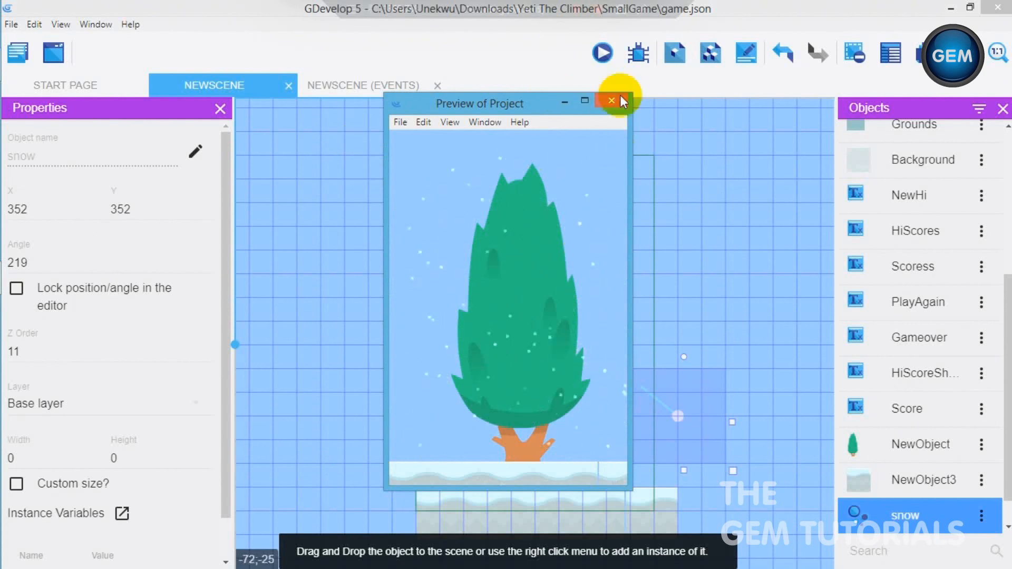
pyautogui.click(611, 101)
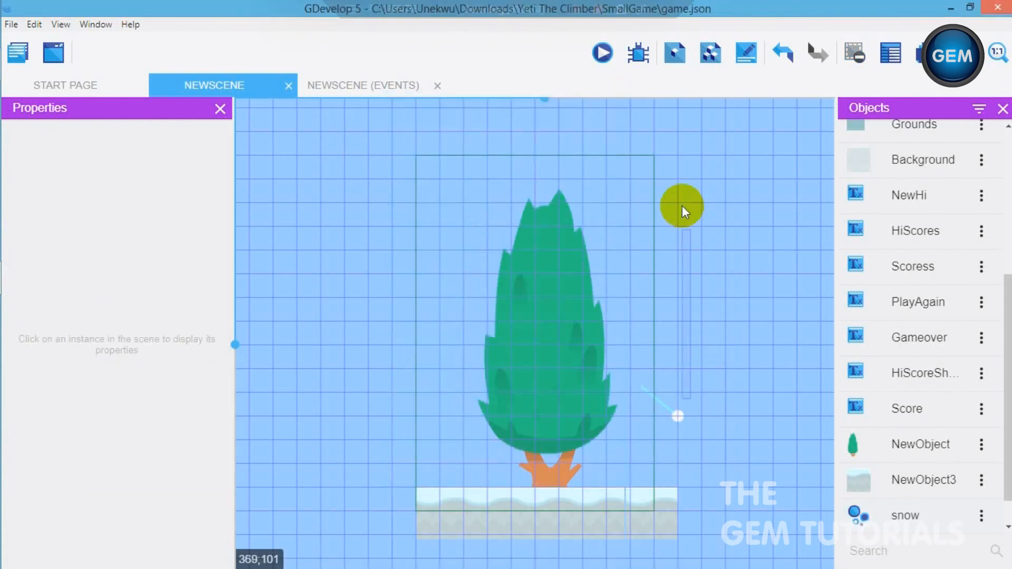
pyautogui.click(682, 209)
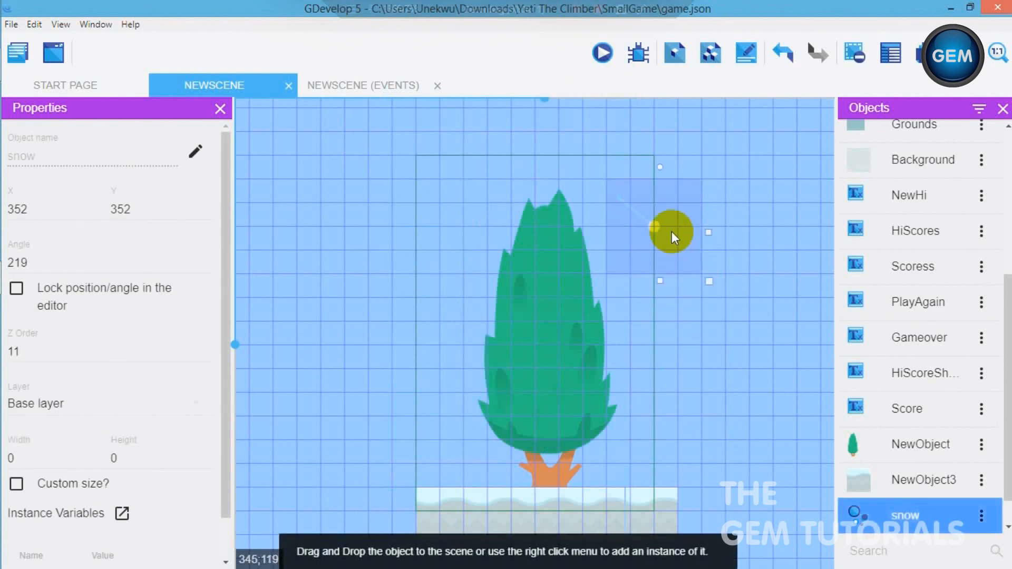